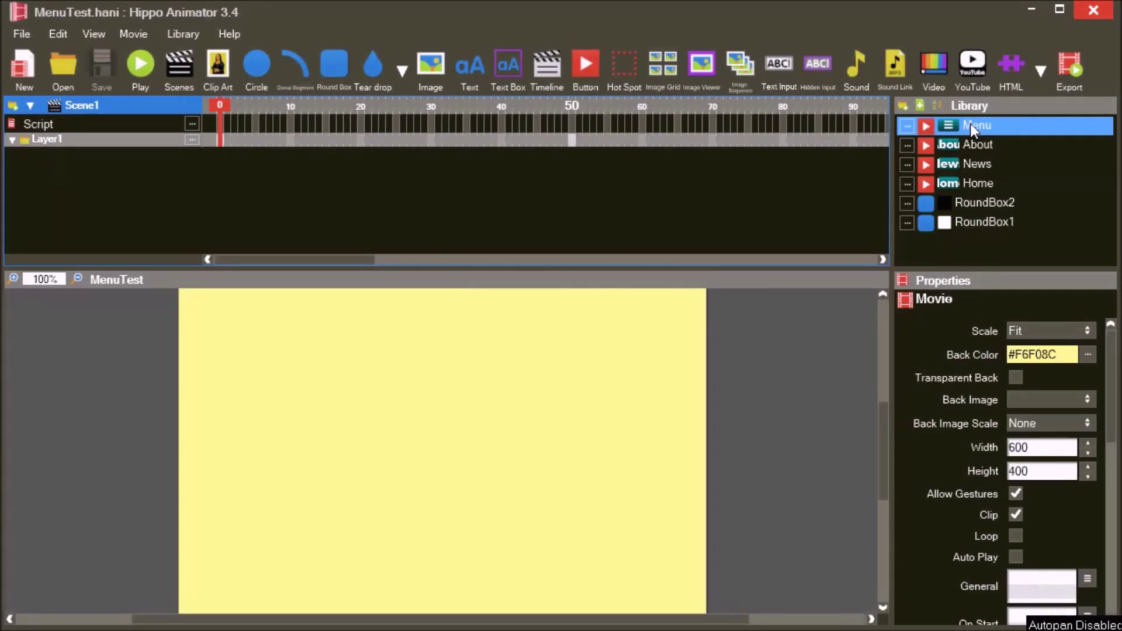
Check the Menu and News buttons in the Library, then stack Home, News and About in a new timeline
click(979, 125)
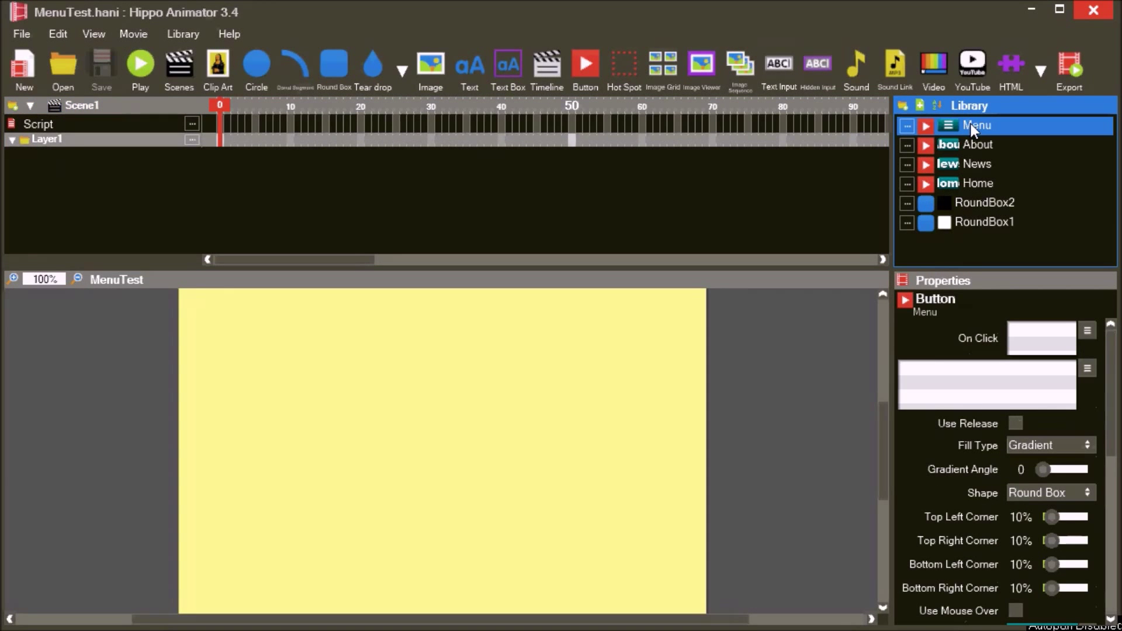
click(976, 163)
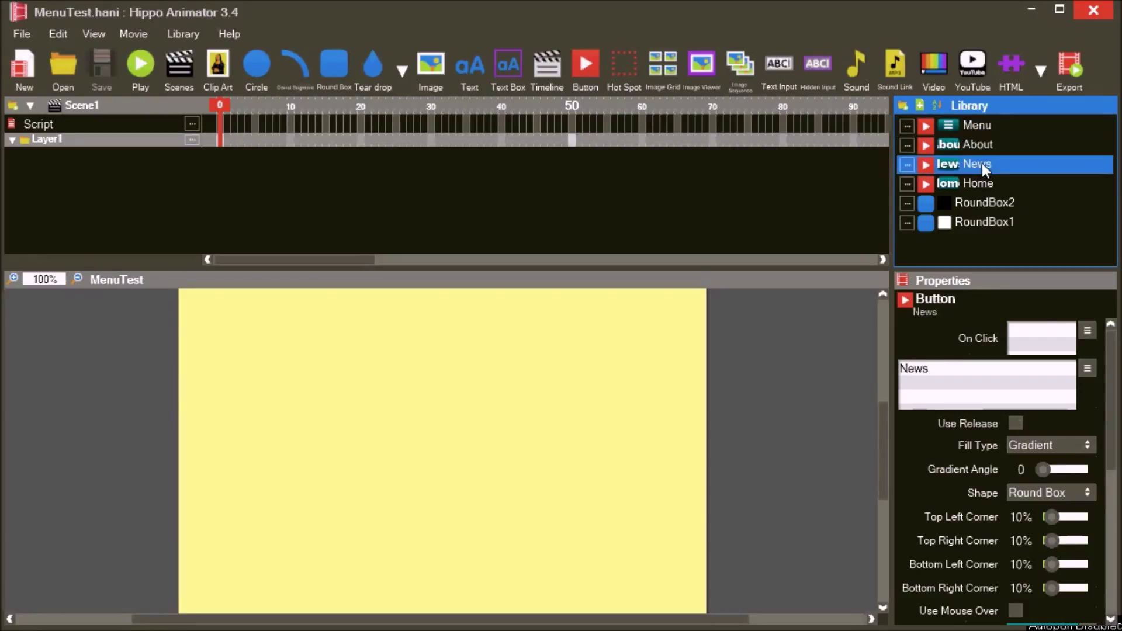
click(985, 222)
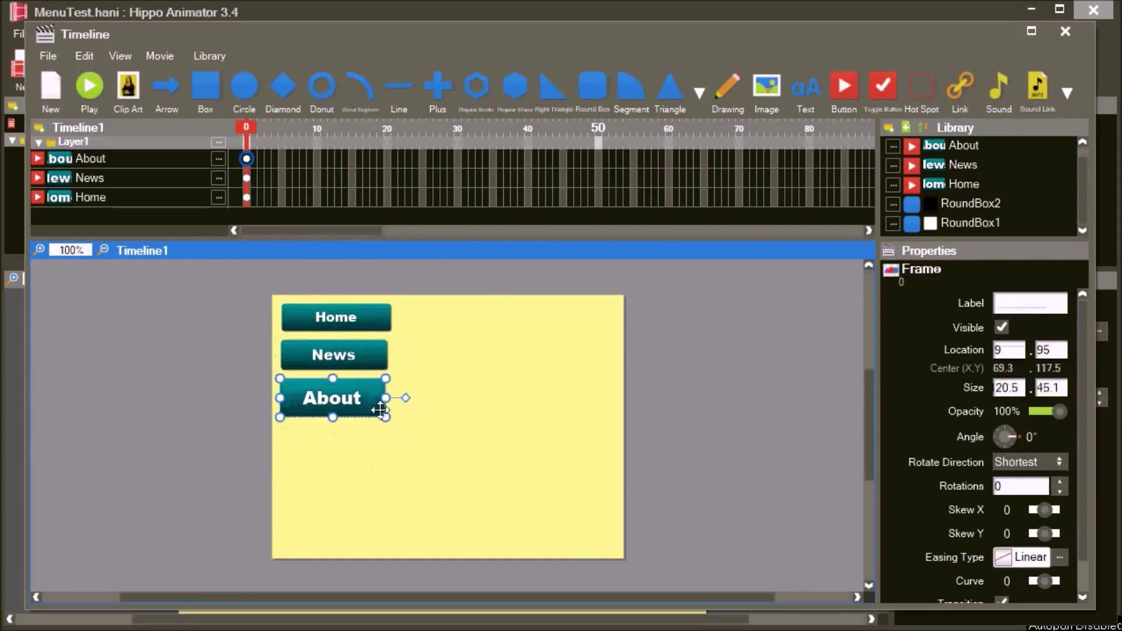
Select the About and Home buttons, make all three the same size, and space their centers vertically
click(333, 355)
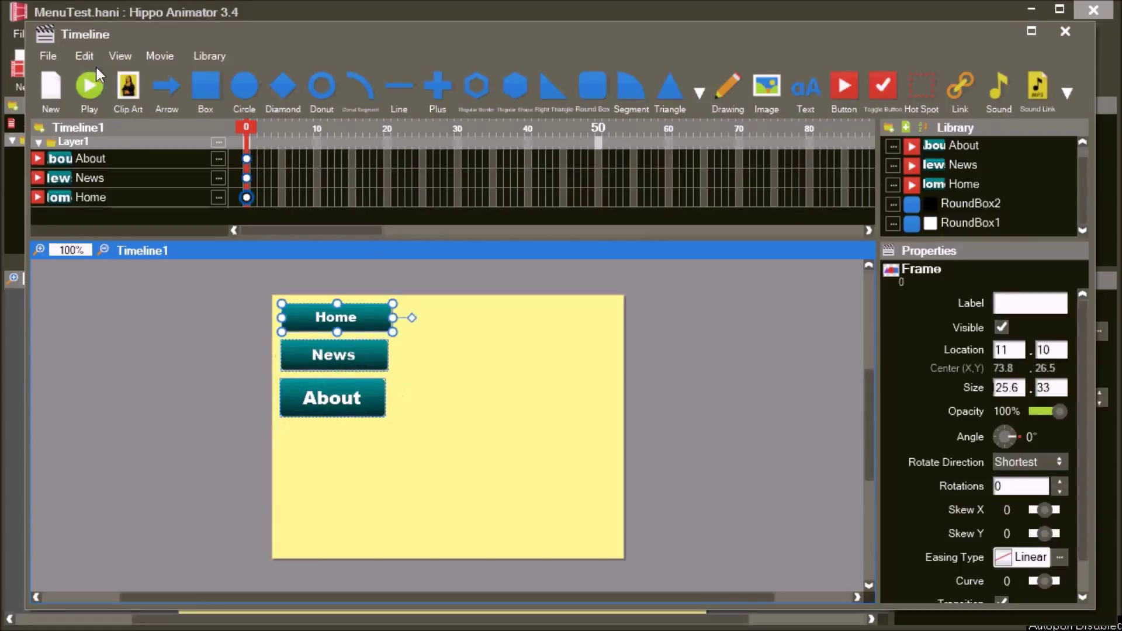
click(84, 56)
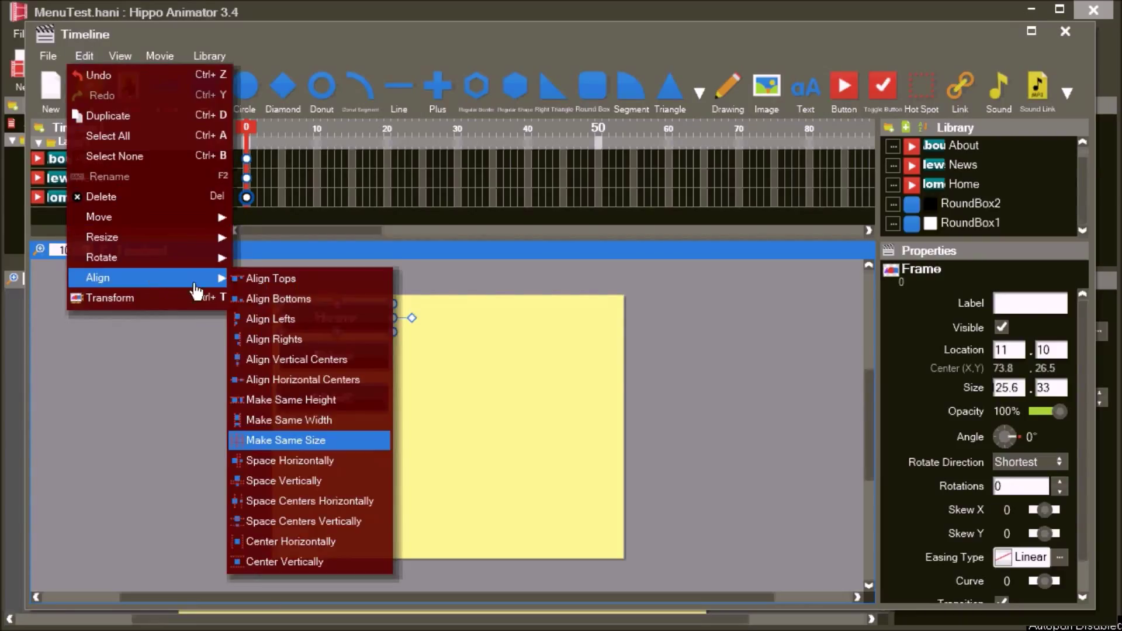
click(286, 441)
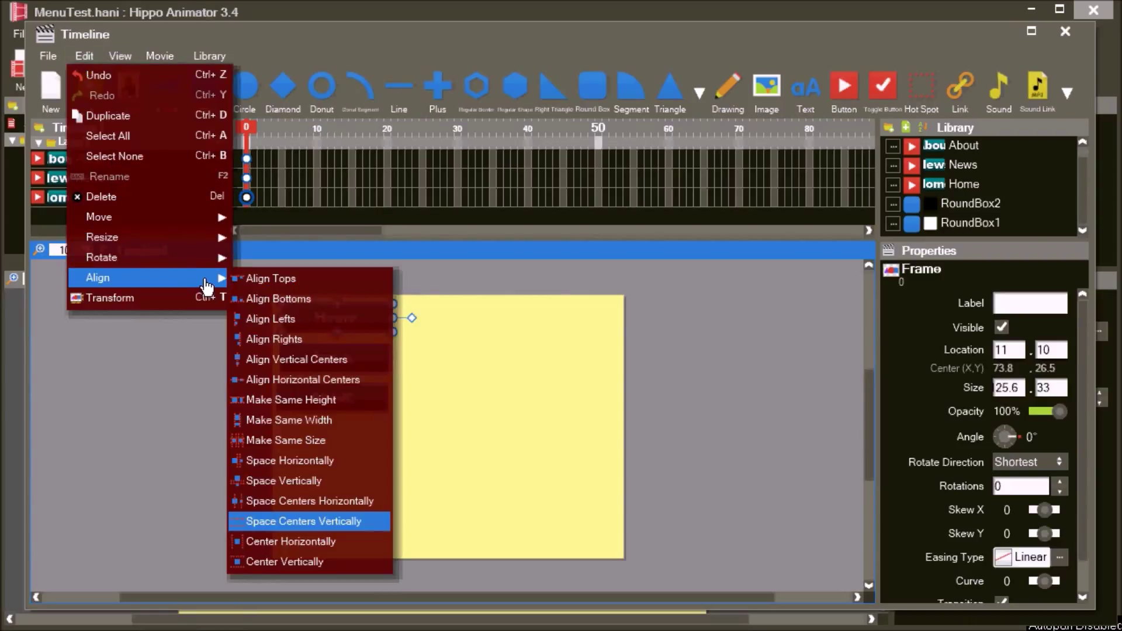
click(309, 520)
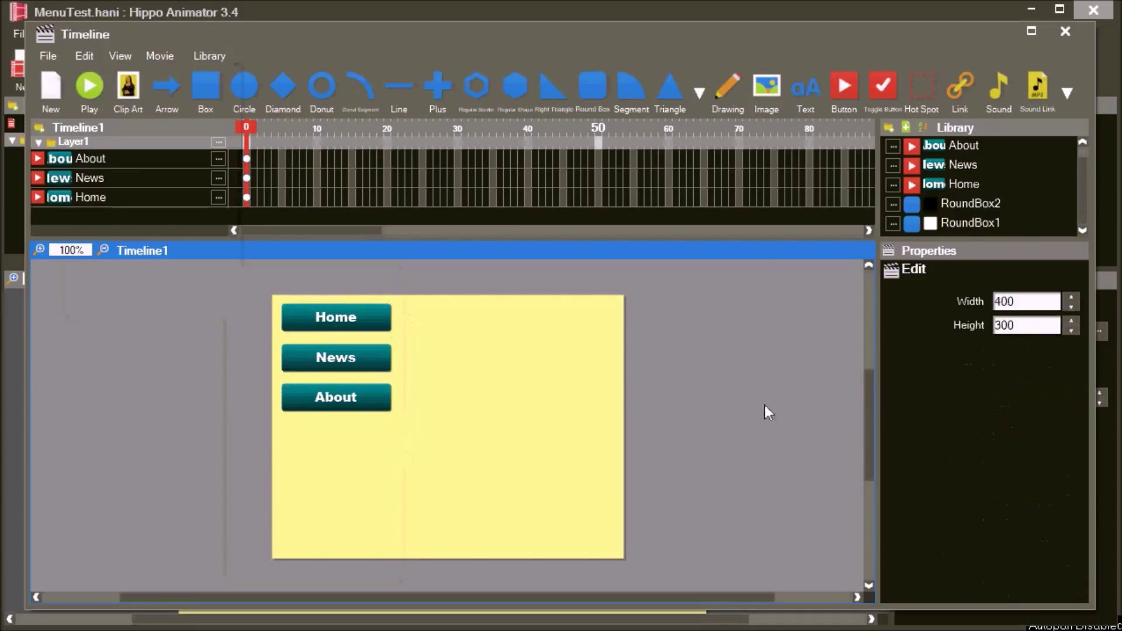
Stretch a white rounded box behind the buttons and fade the black shadow box to about 39% opacity
click(970, 222)
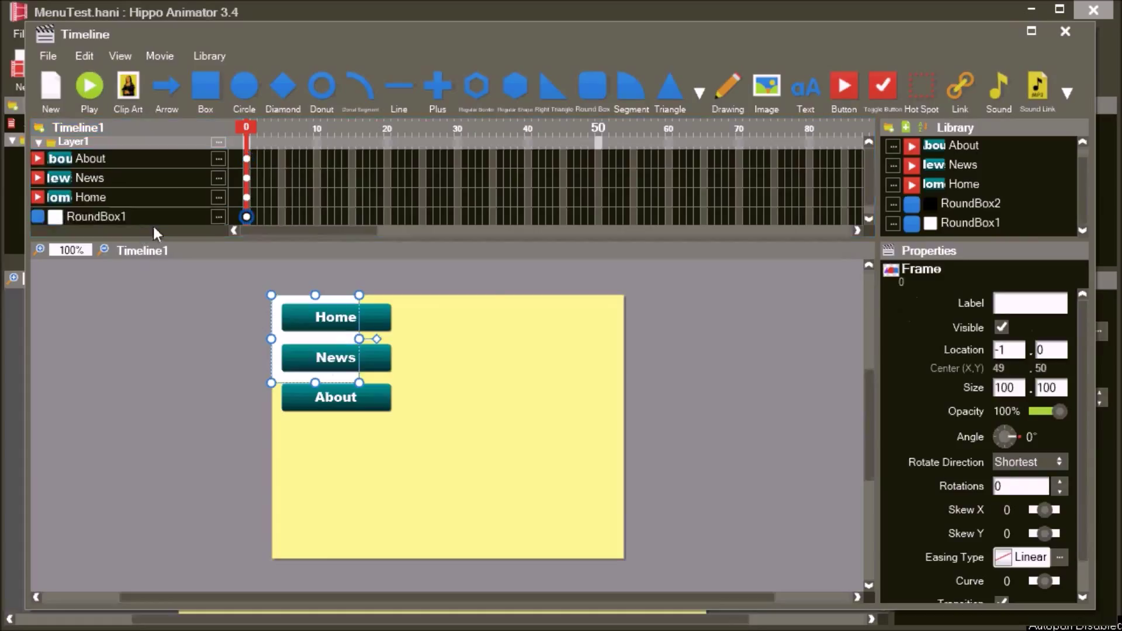
drag(359, 382, 398, 420)
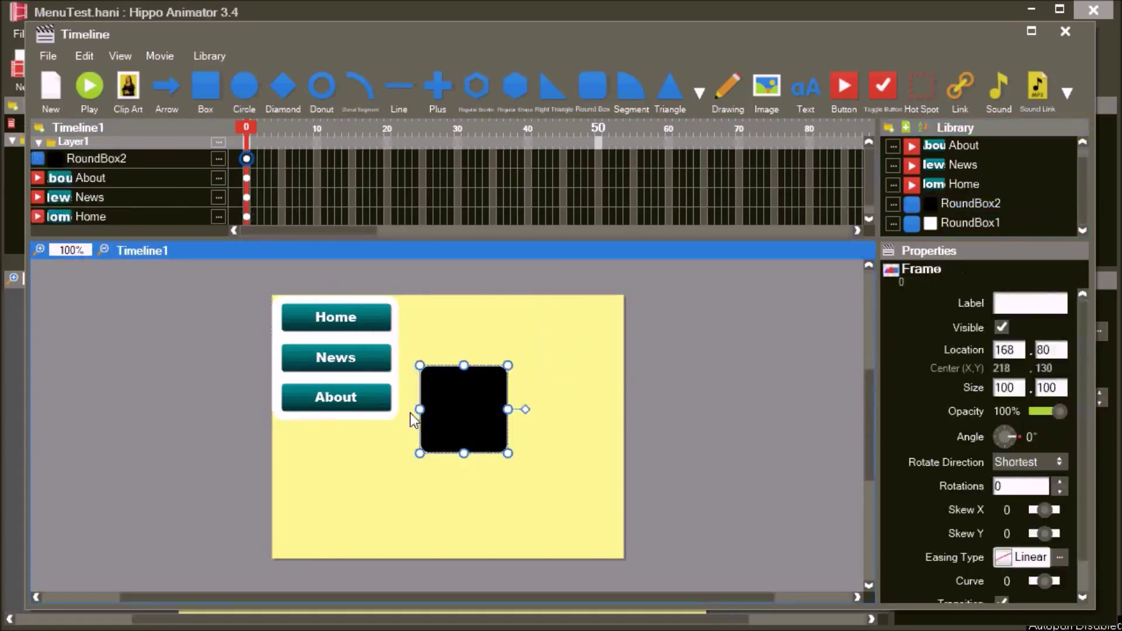
click(83, 56)
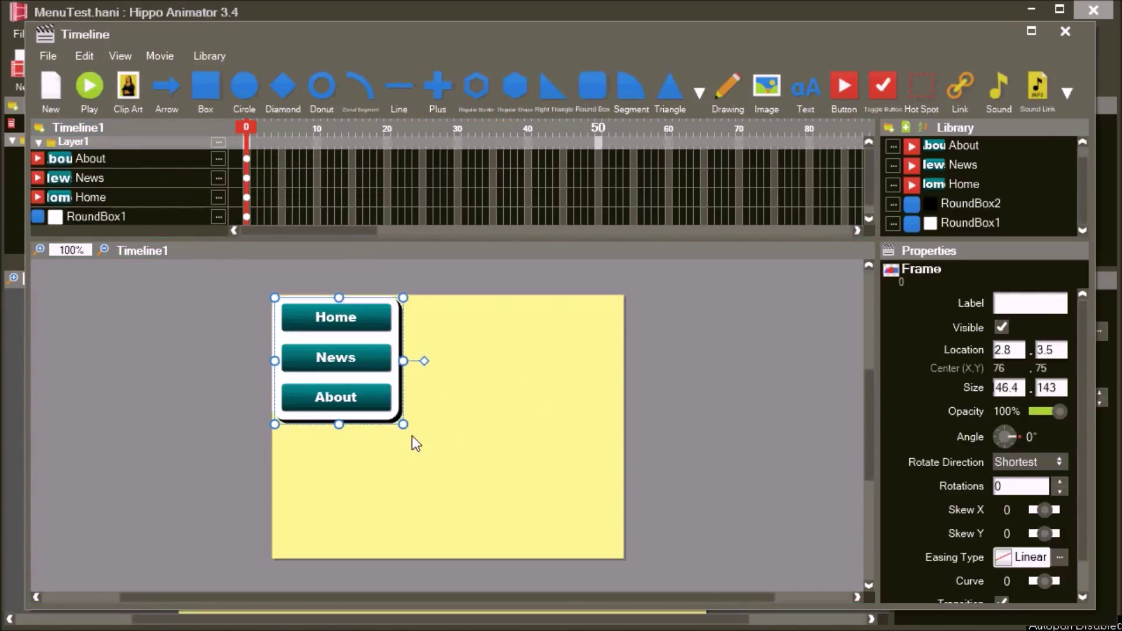
drag(1063, 411, 1043, 410)
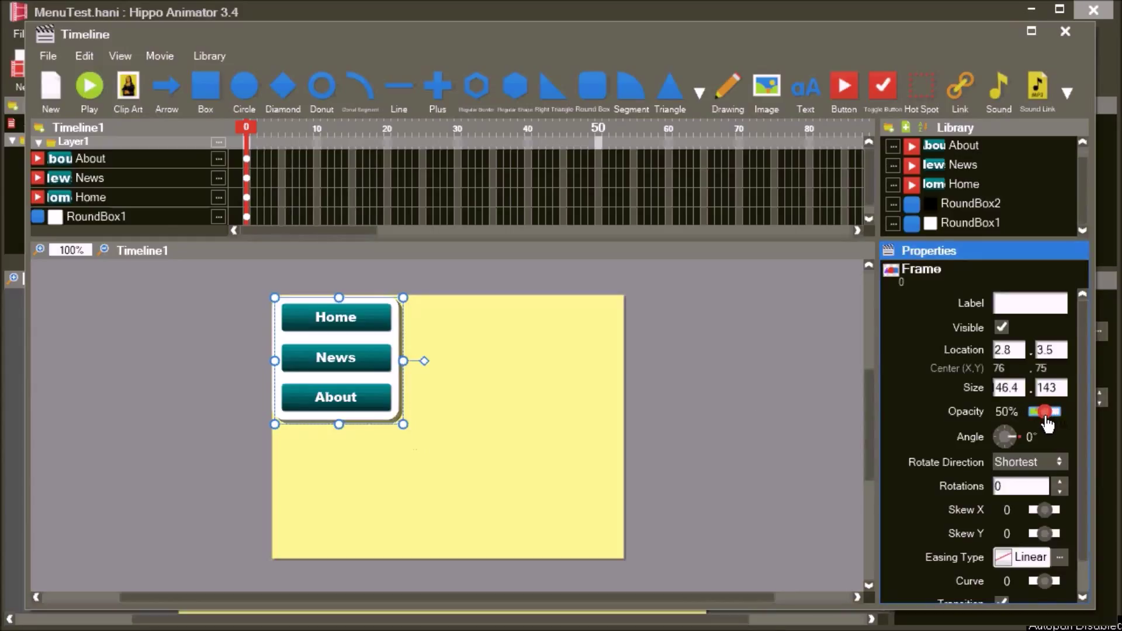
drag(1046, 411, 1039, 411)
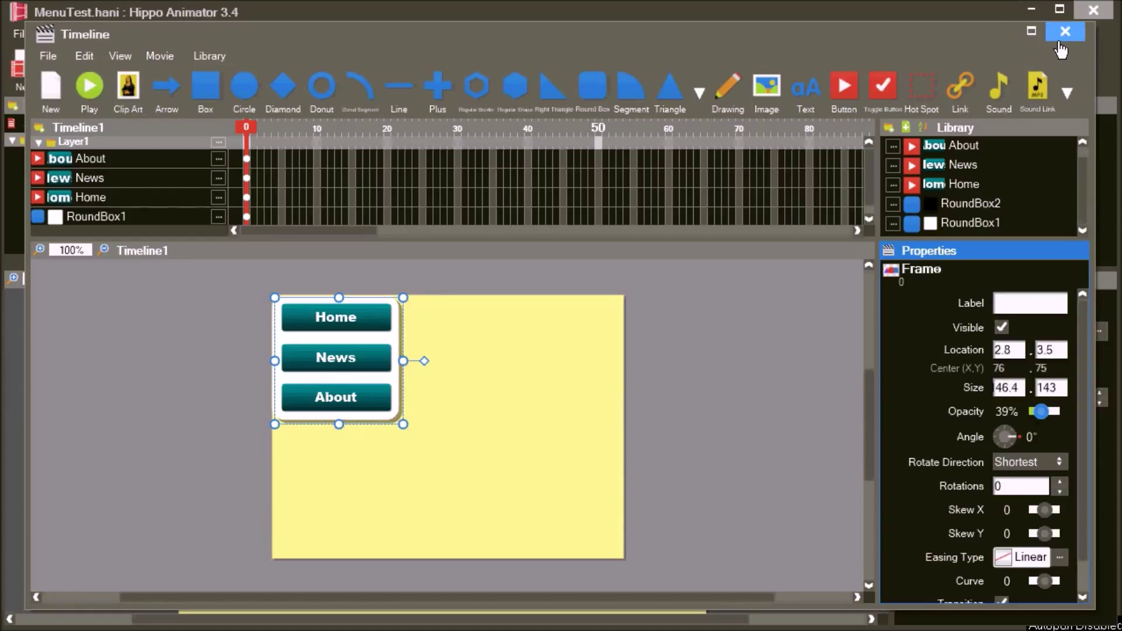
Shrink the hamburger Menu button to a small top-left icon and untick the movie's Loop option
click(1066, 32)
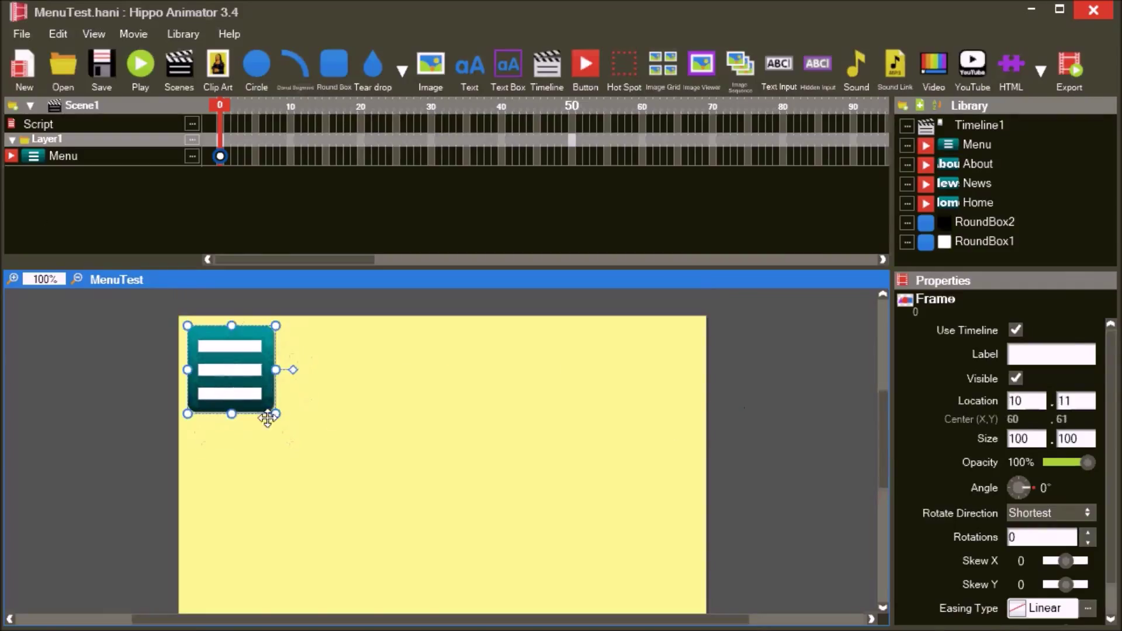
drag(275, 415, 222, 355)
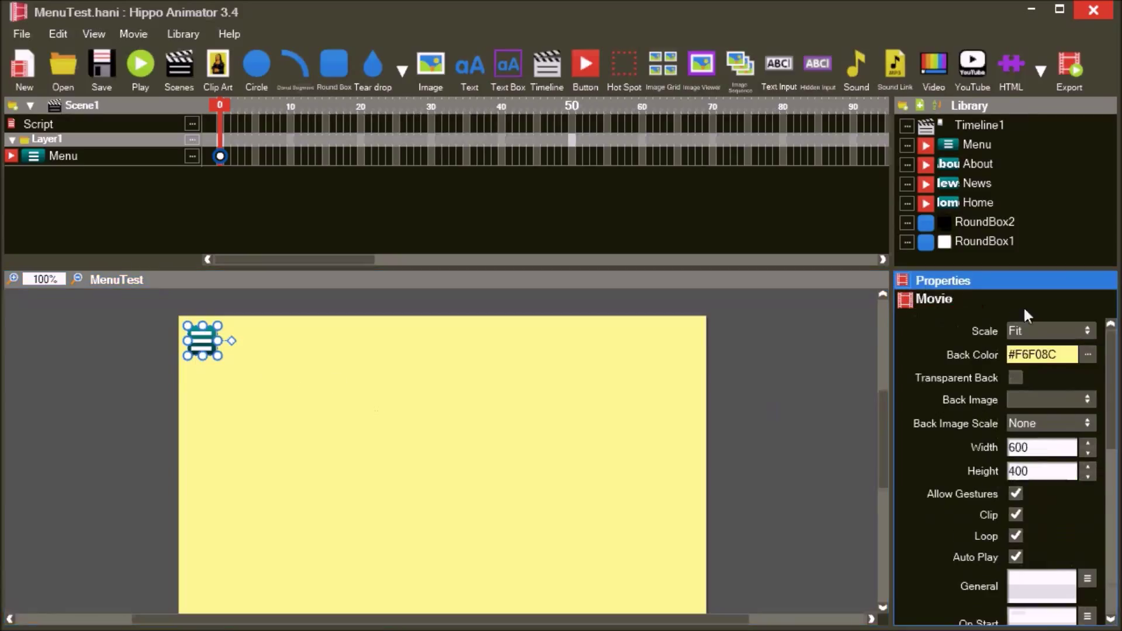
click(1015, 535)
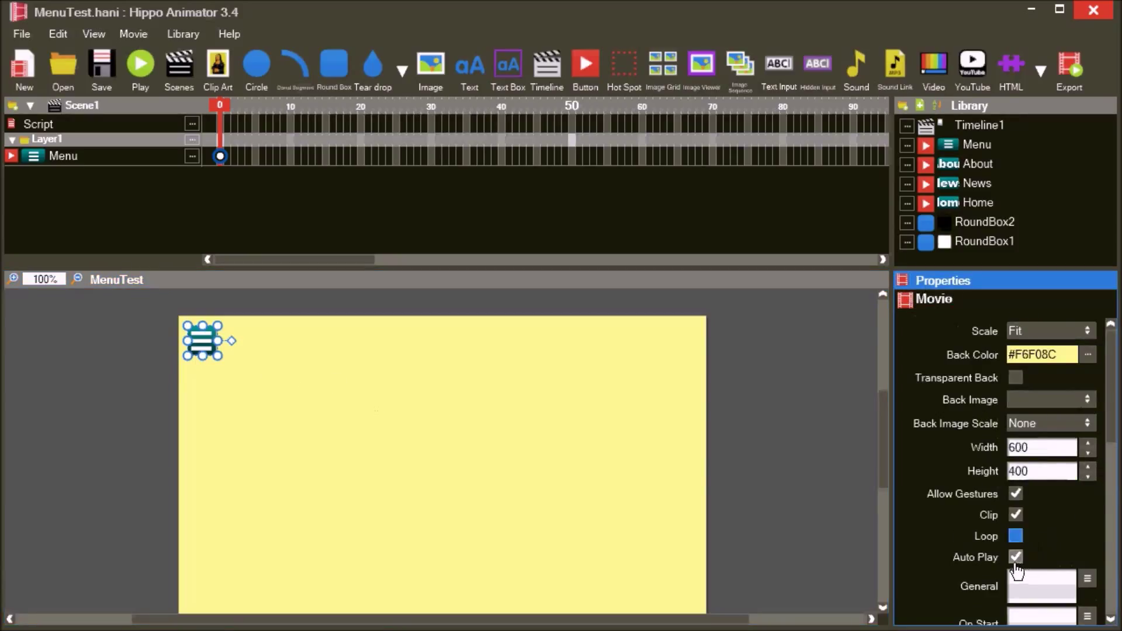
click(1016, 557)
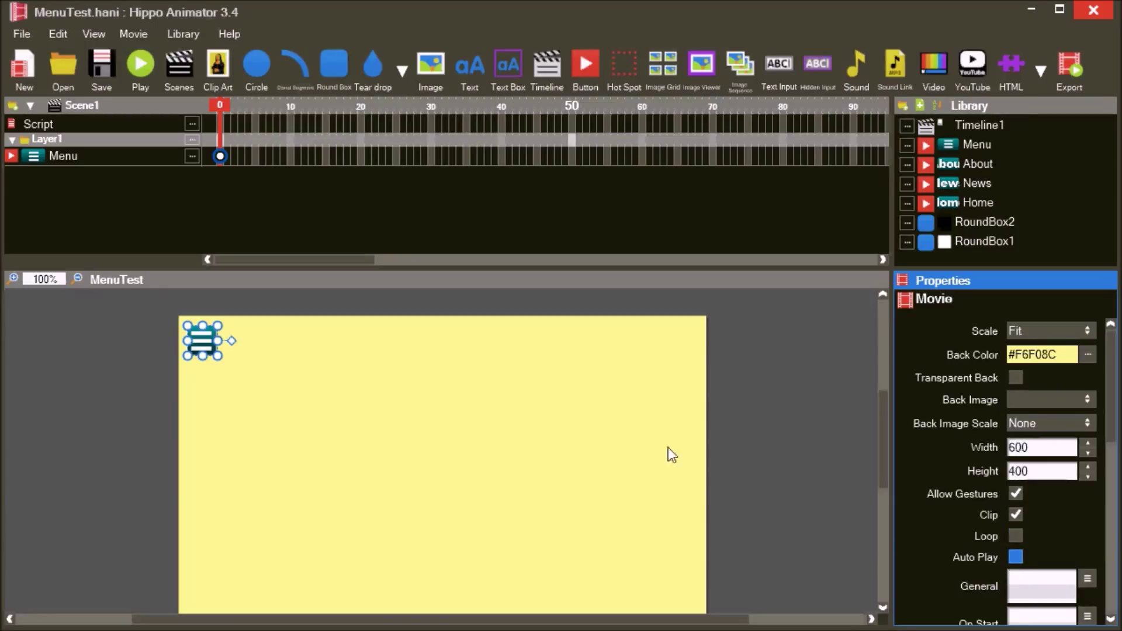
mouse_move(227, 160)
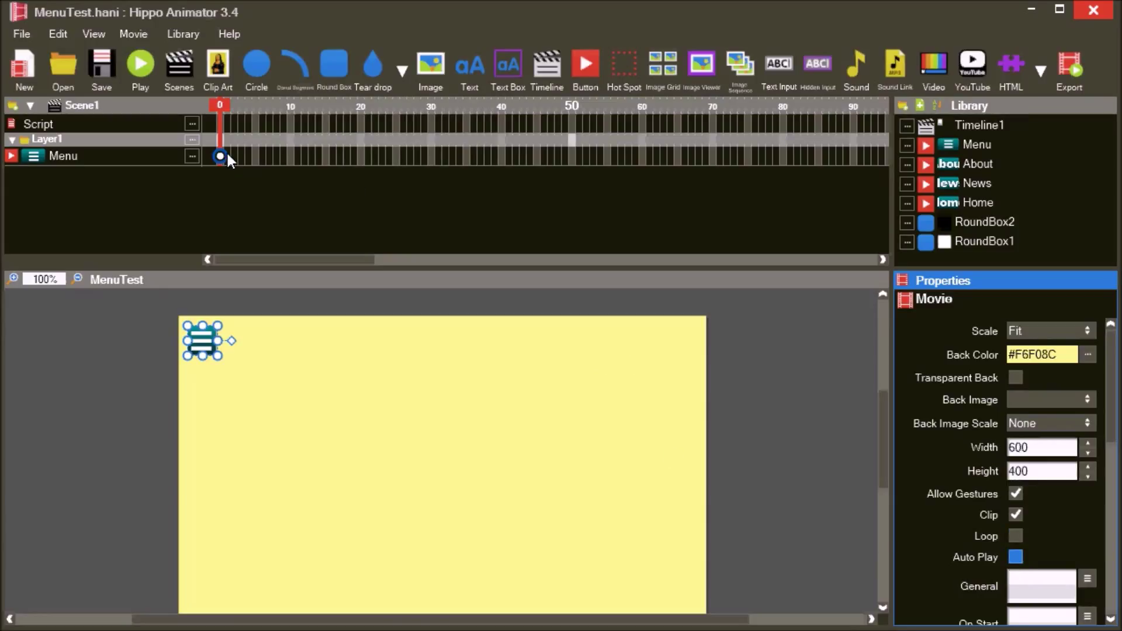
Add a second frame holding the Timeline1 menu panel, and select the Menu button
click(227, 156)
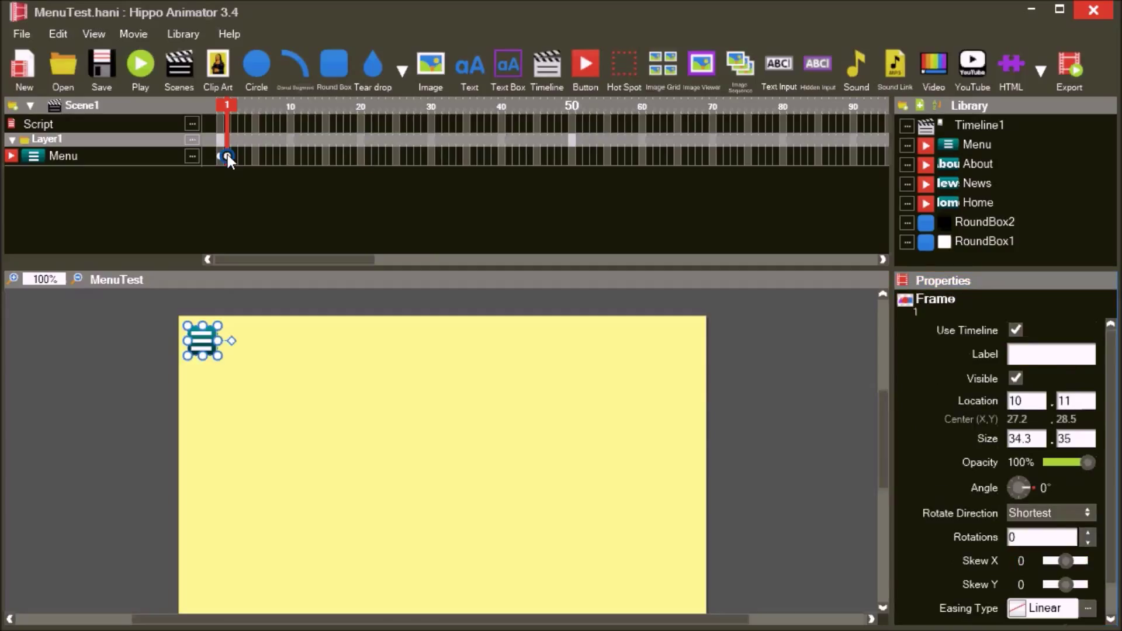
click(980, 125)
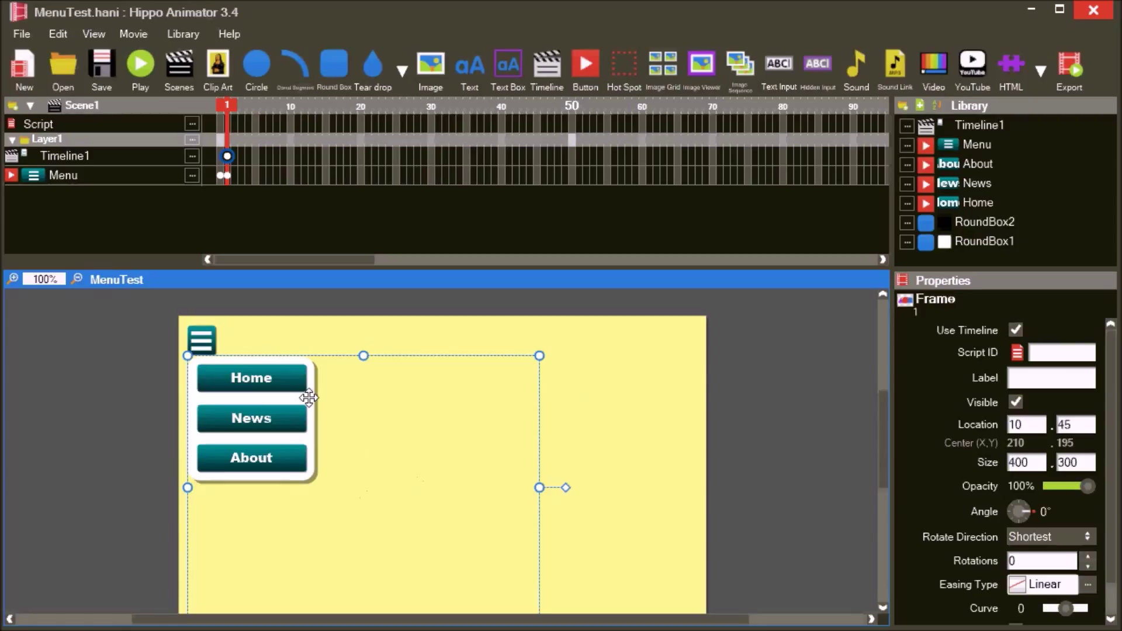
click(979, 144)
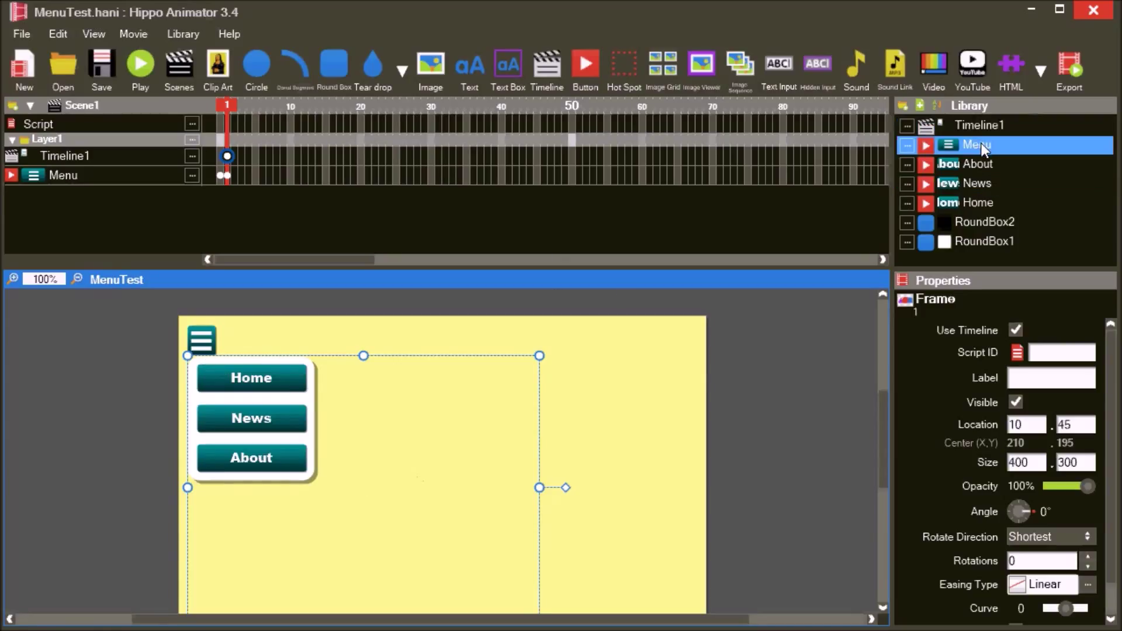
click(978, 144)
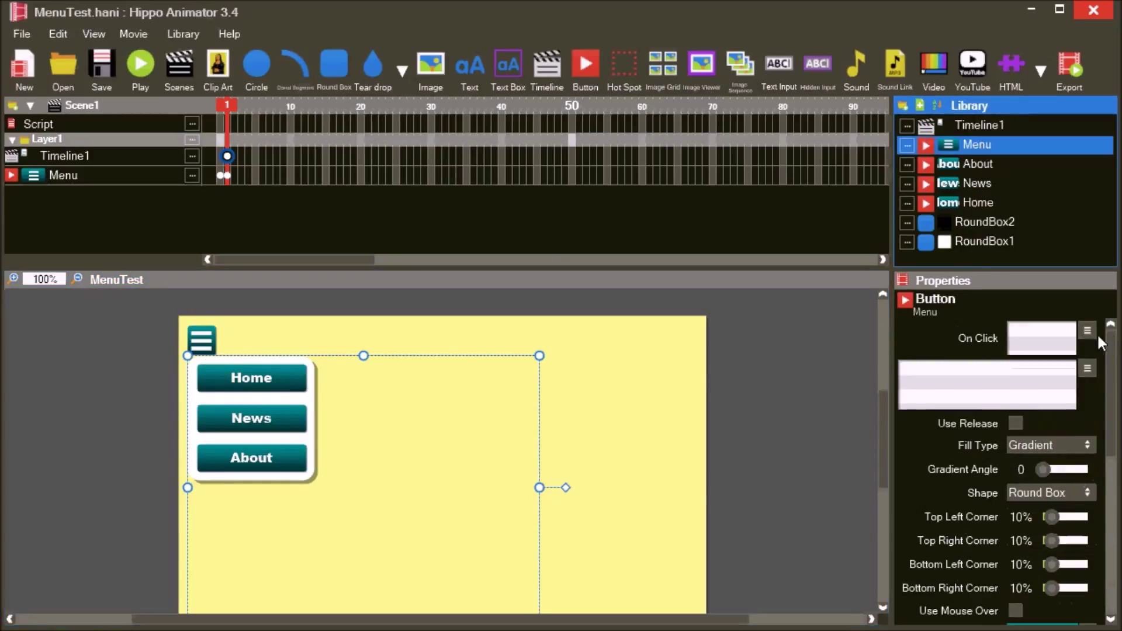
Give the hamburger button a GotoAndStop(1) click script and test-play the movie
click(1087, 330)
text(GotoAndStop(1))
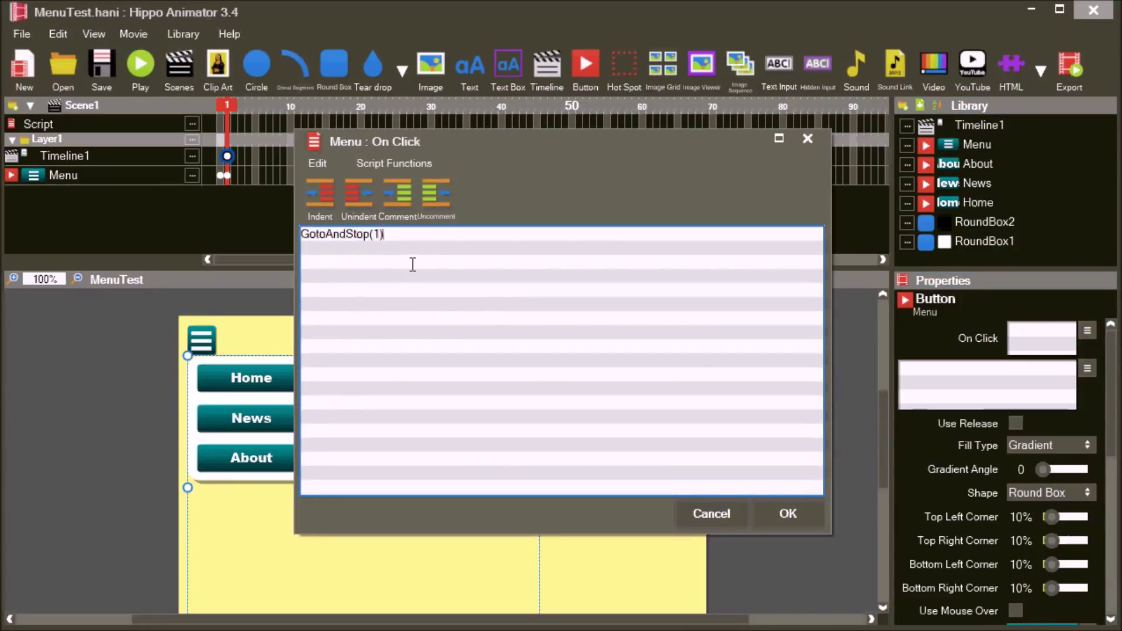
click(787, 514)
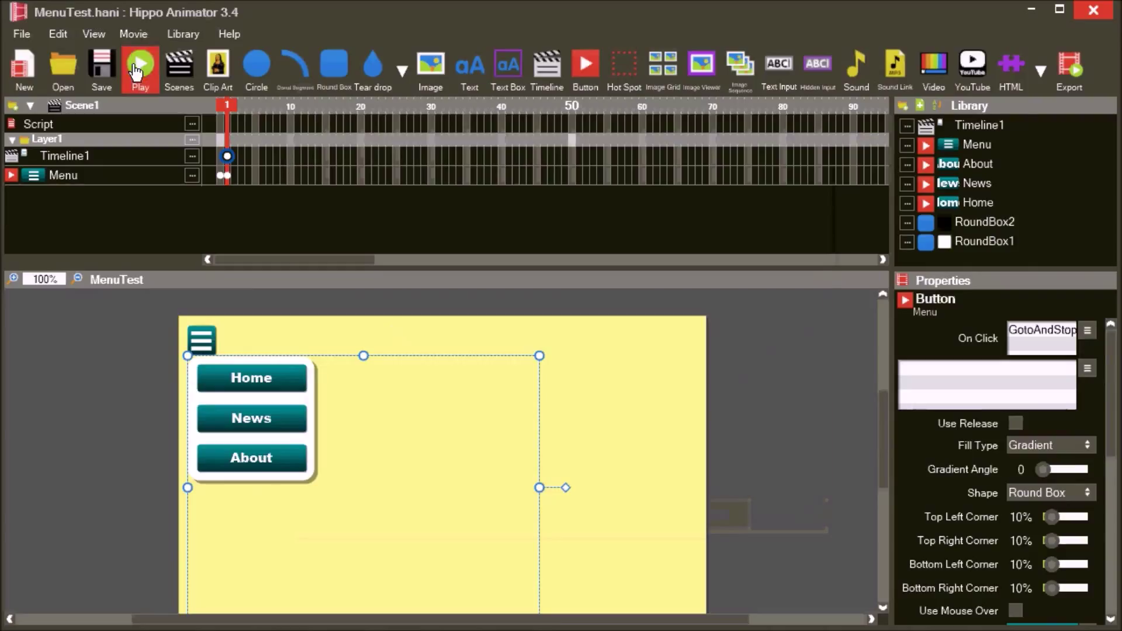
click(140, 64)
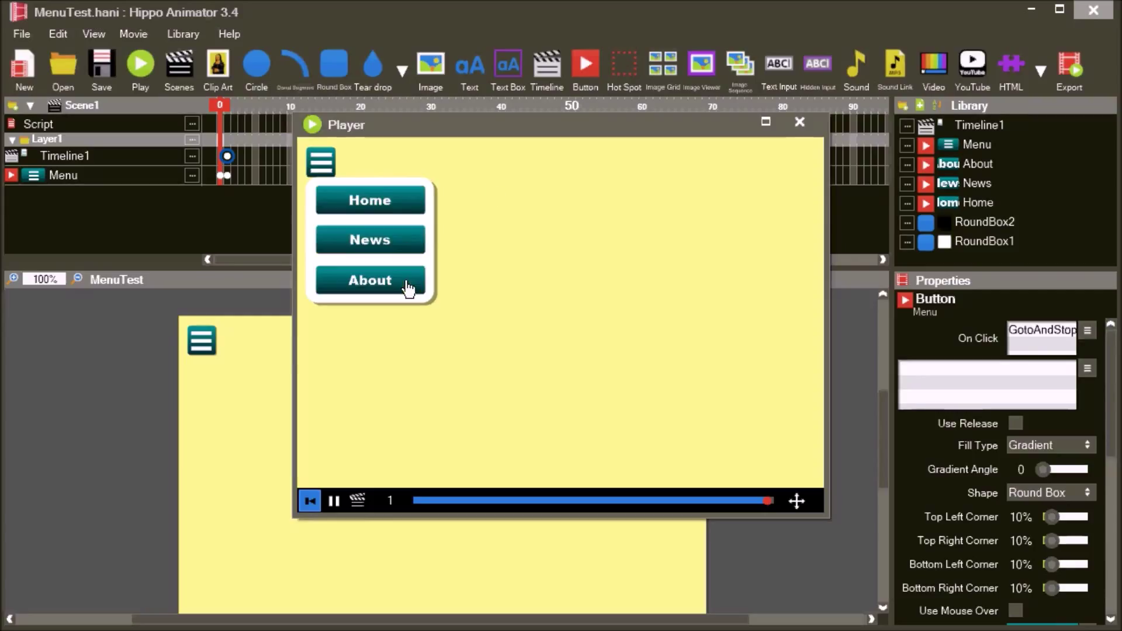
click(799, 122)
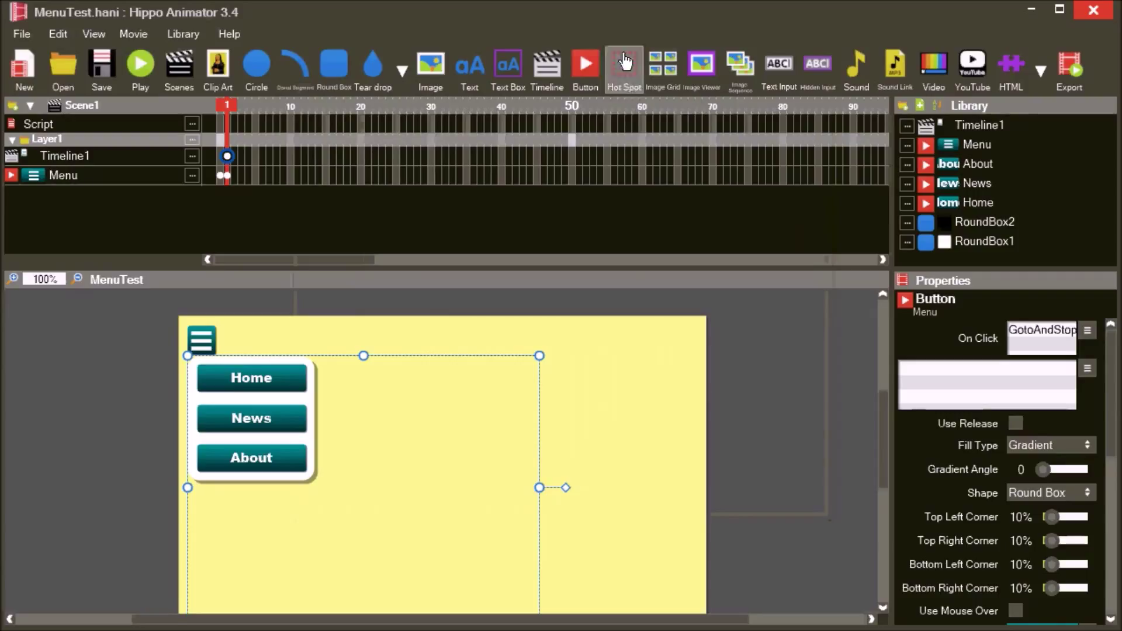
Create HotSpot1 and stretch it to cover the whole movie stage
click(624, 64)
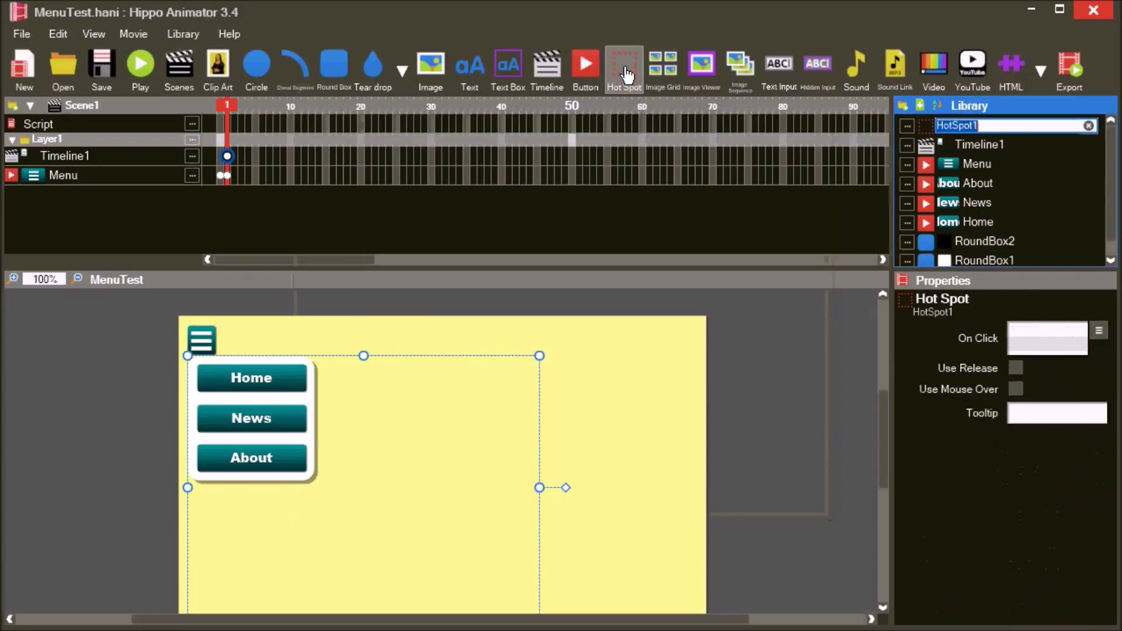
click(957, 126)
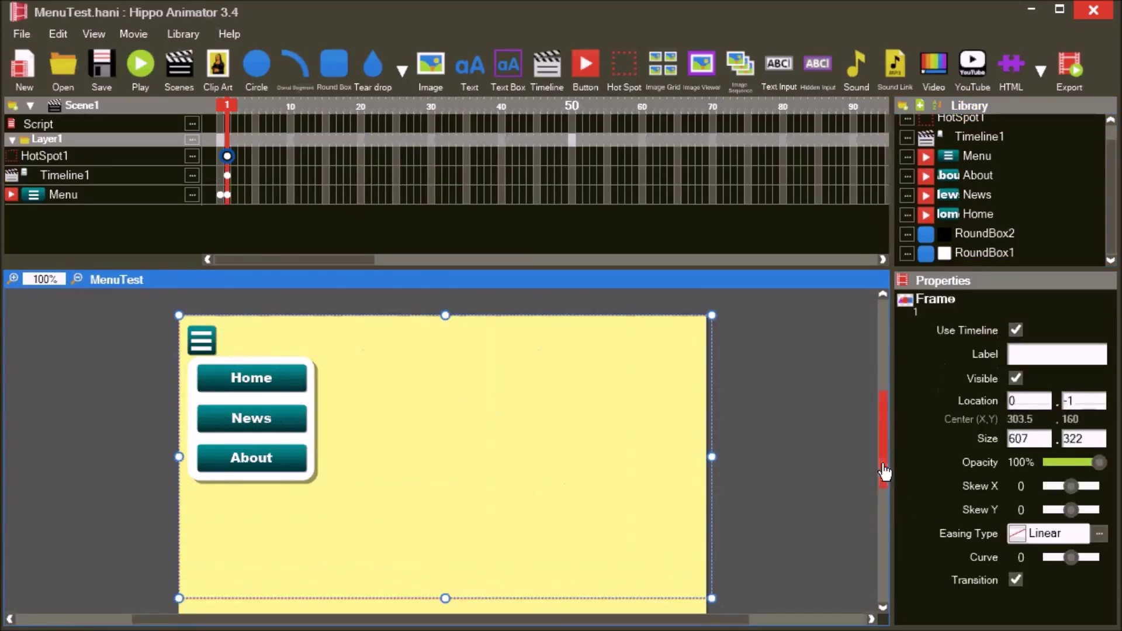
drag(710, 457, 707, 571)
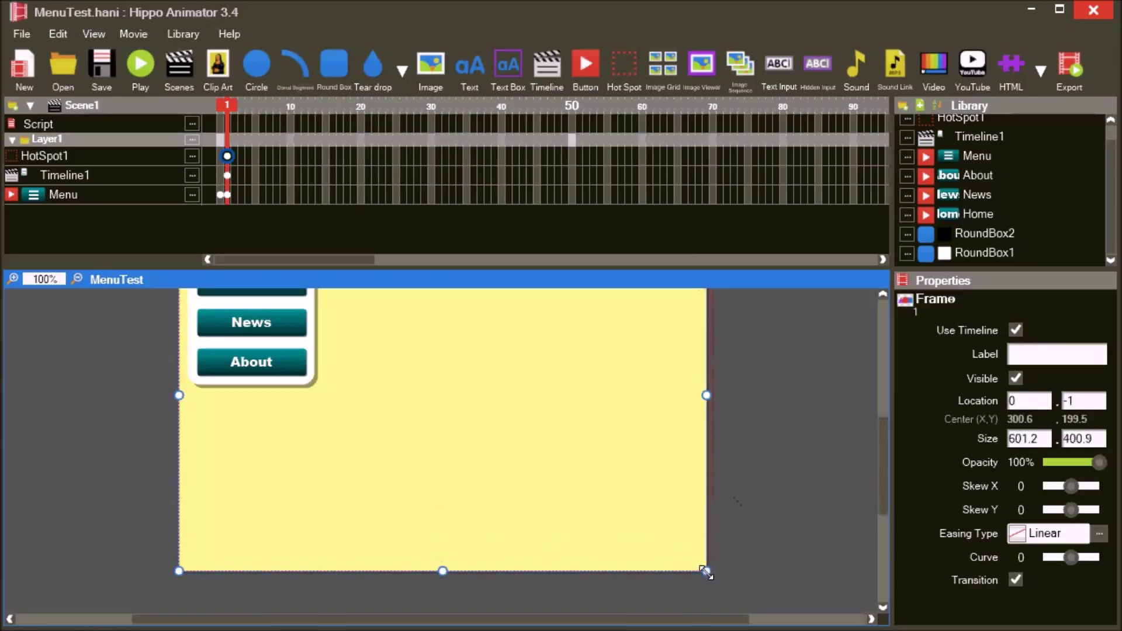
click(45, 156)
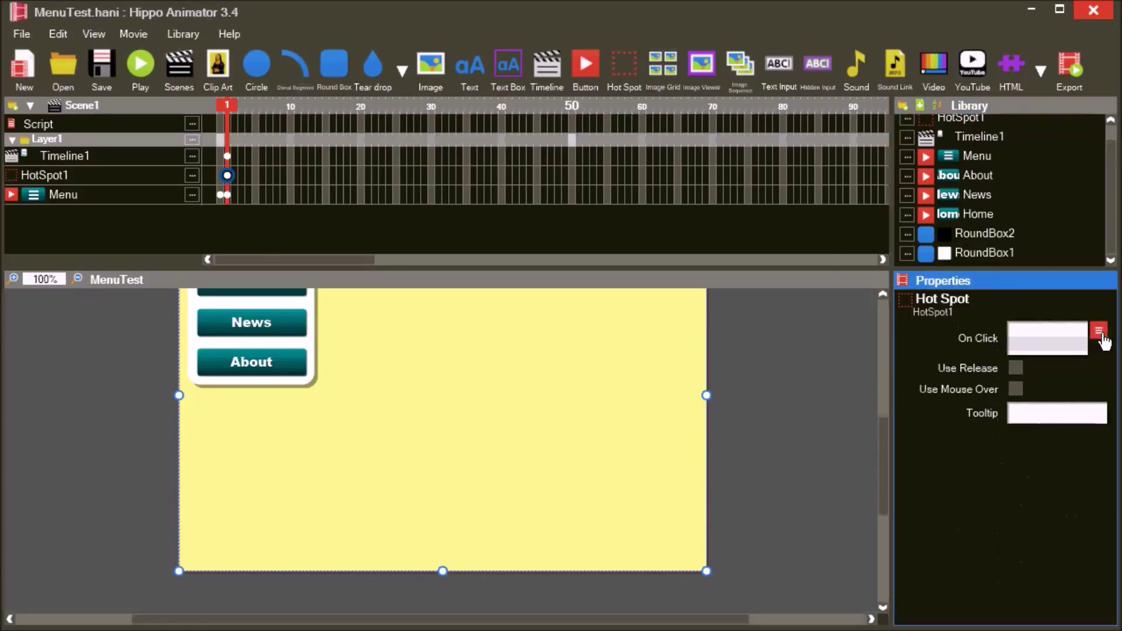
Set the hotspot's On Click script to GotoAndStop(0);
click(1100, 332)
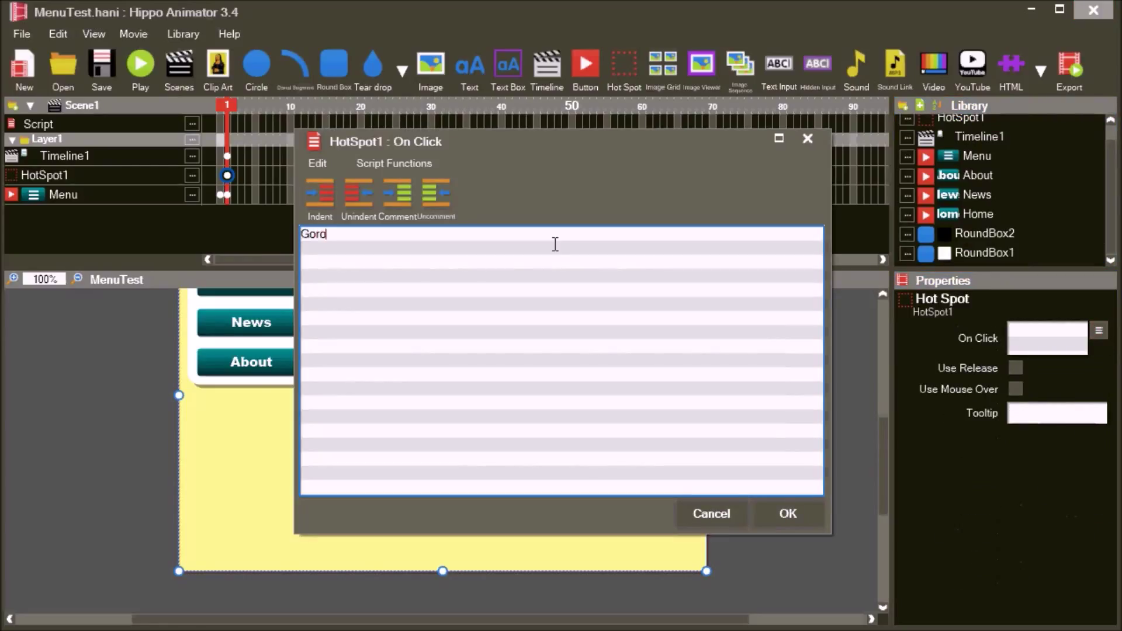
text(GotoA)
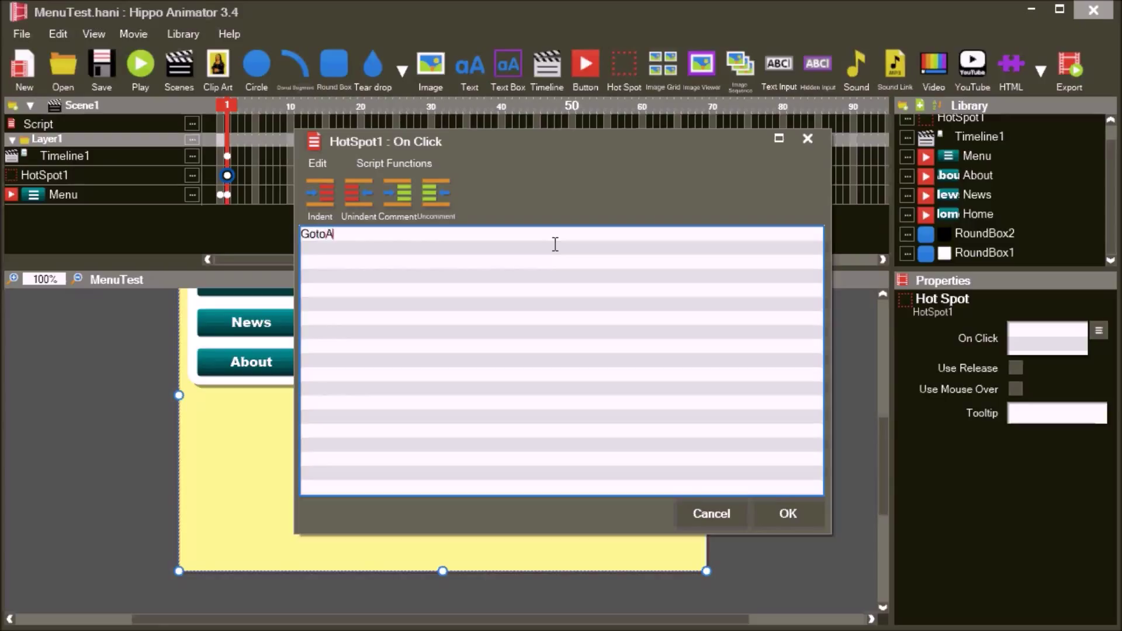
text(nd)
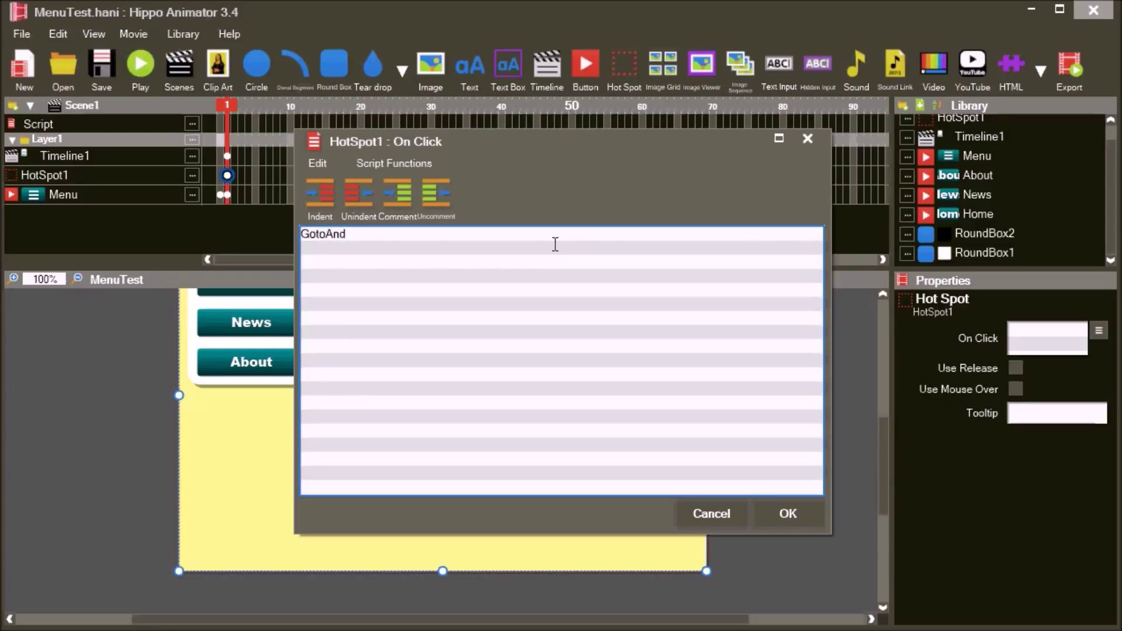
text(Stop()
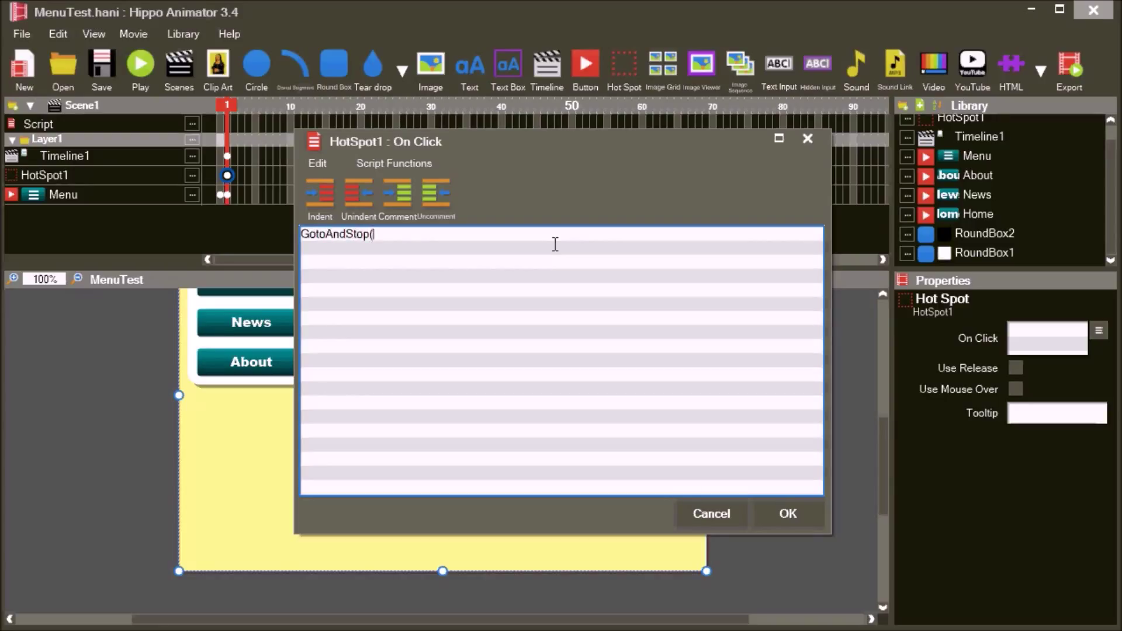
text(0):)
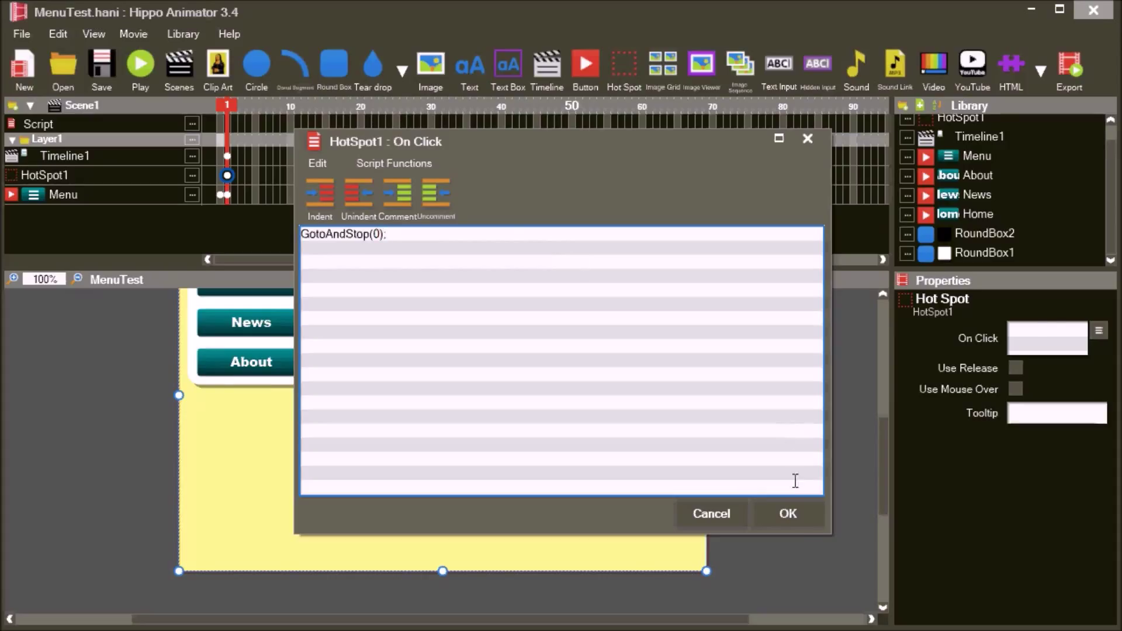
click(788, 514)
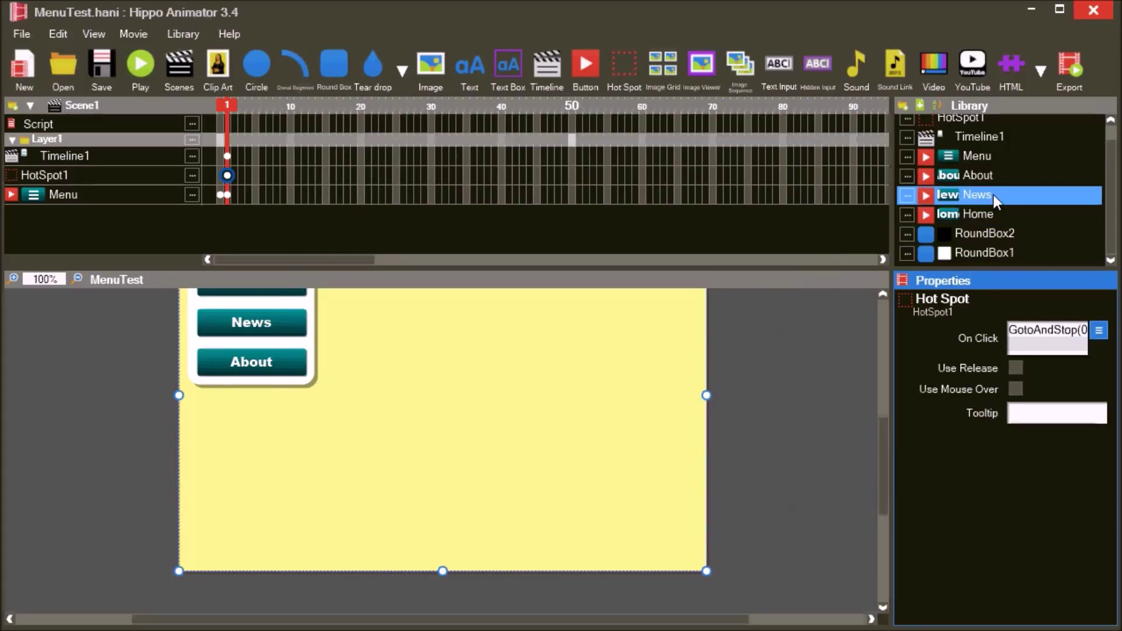
Add GotoAndStop( after alert("Home"); in the Home button's click script
click(978, 214)
text(alert("Home");)
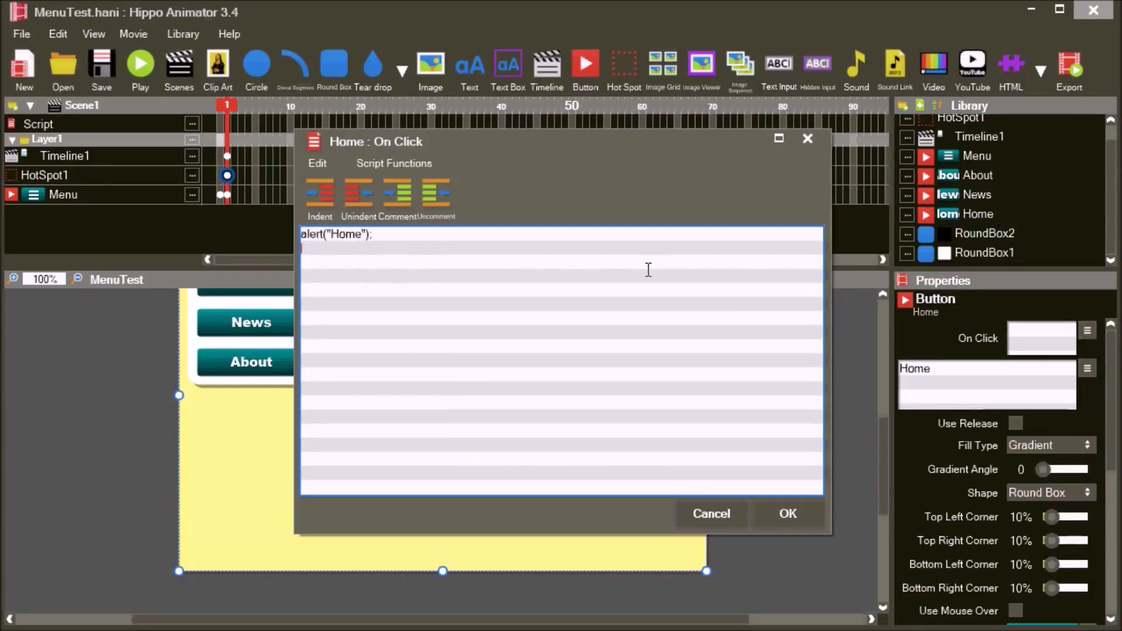
text(GotoAndStop()
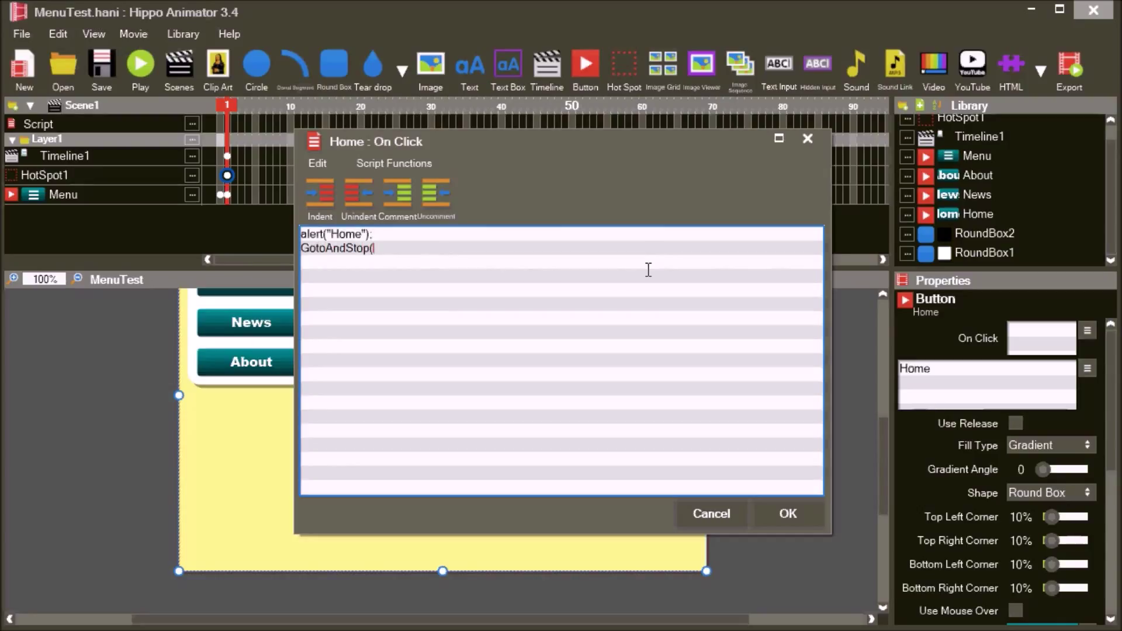
click(787, 513)
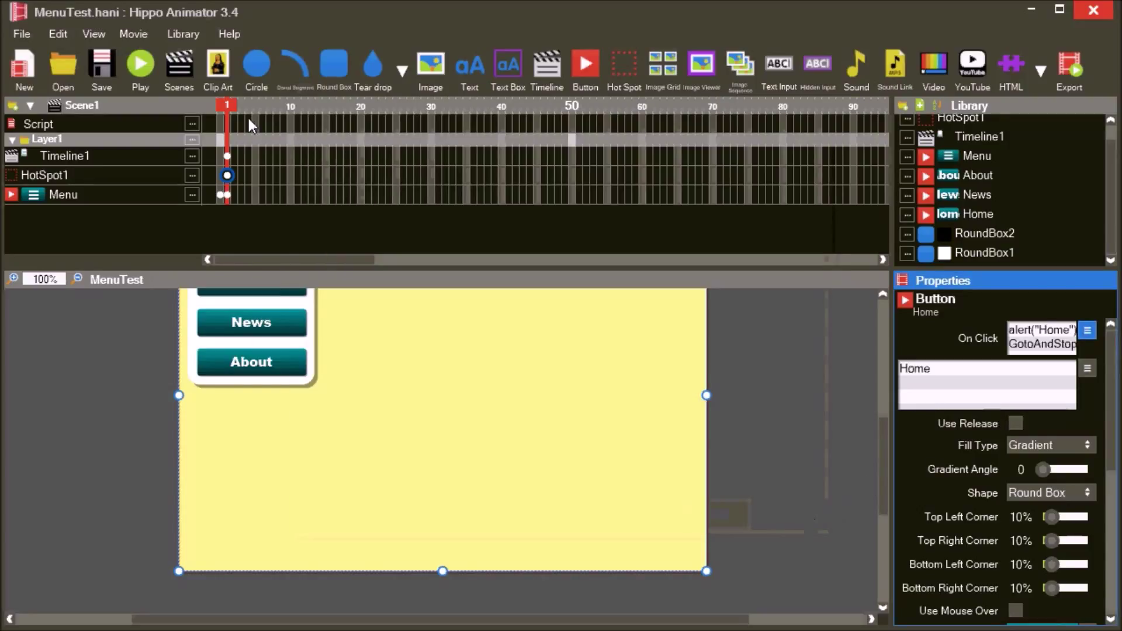
click(140, 64)
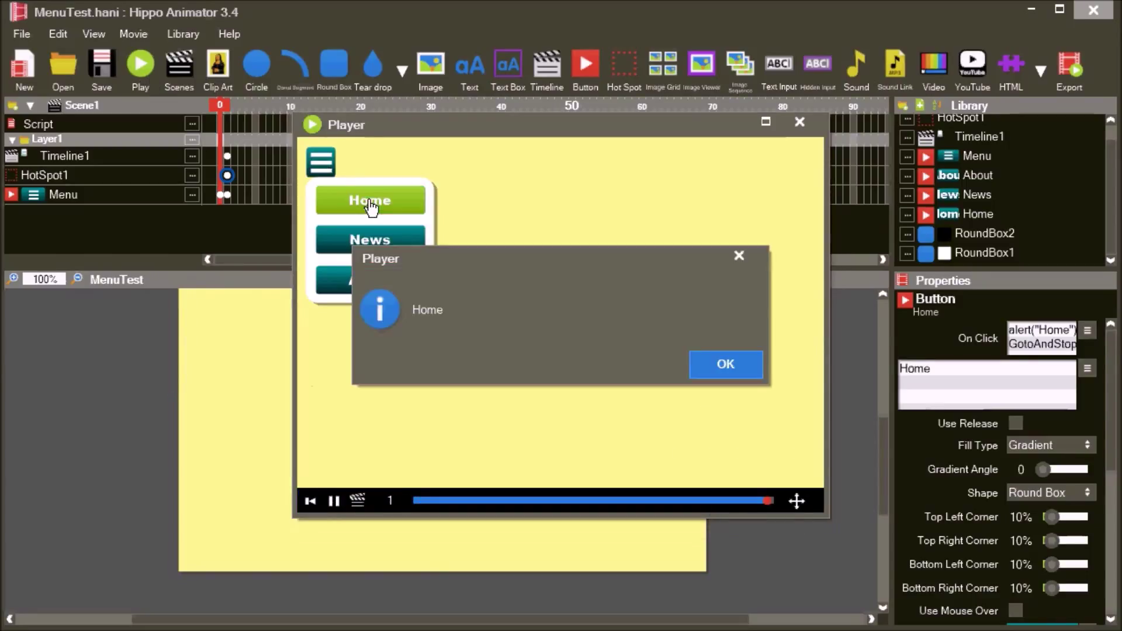
click(724, 364)
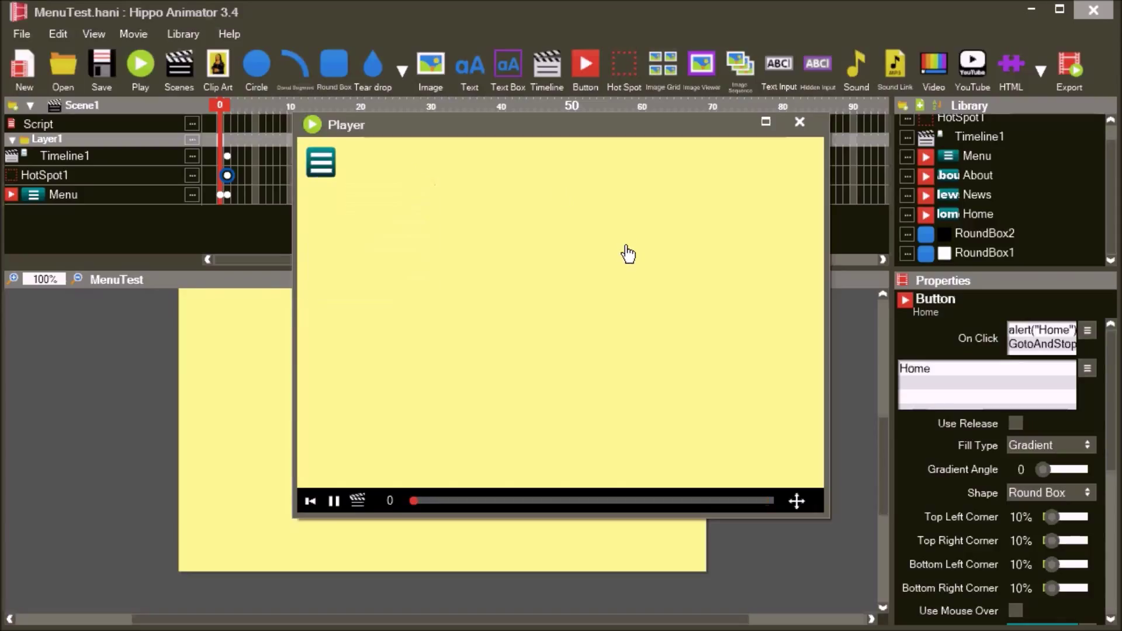
mouse_move(800, 122)
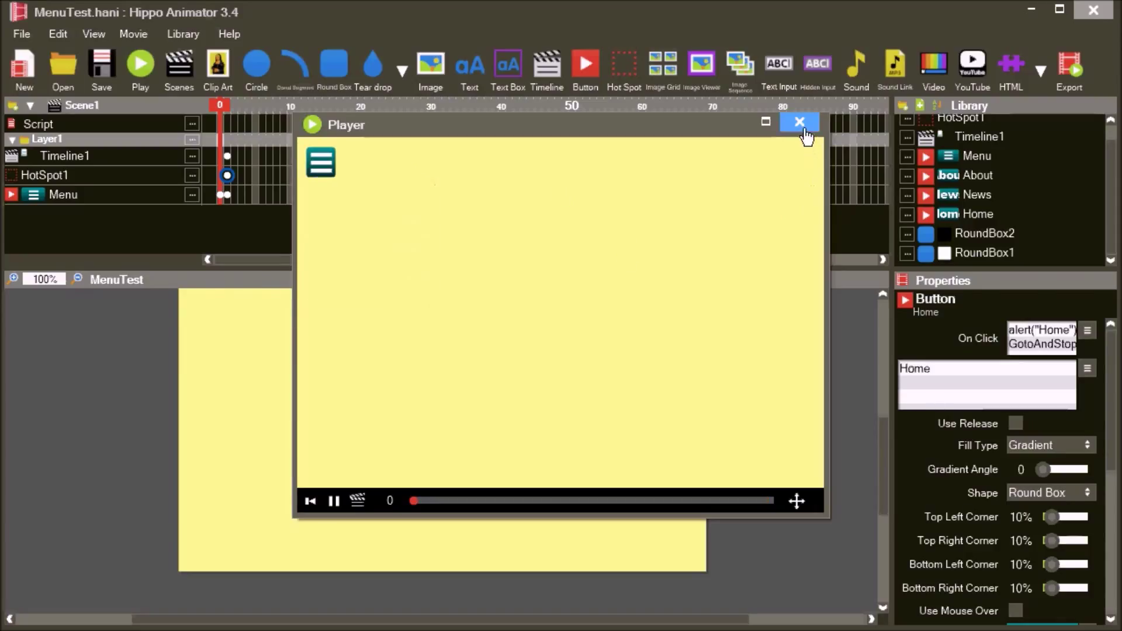
click(799, 122)
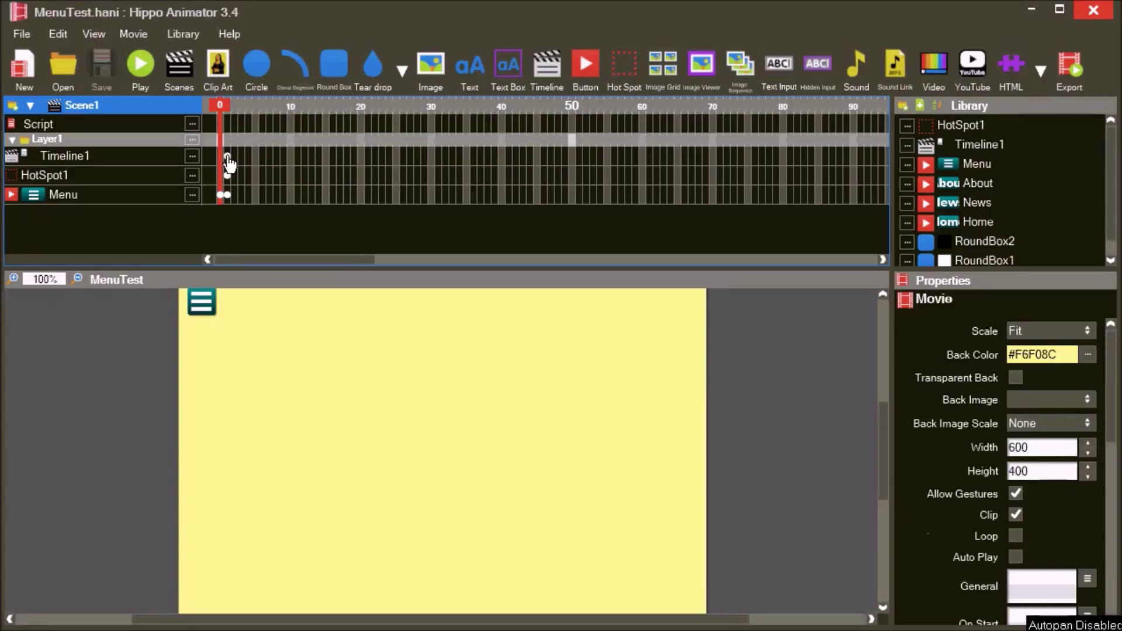
click(221, 156)
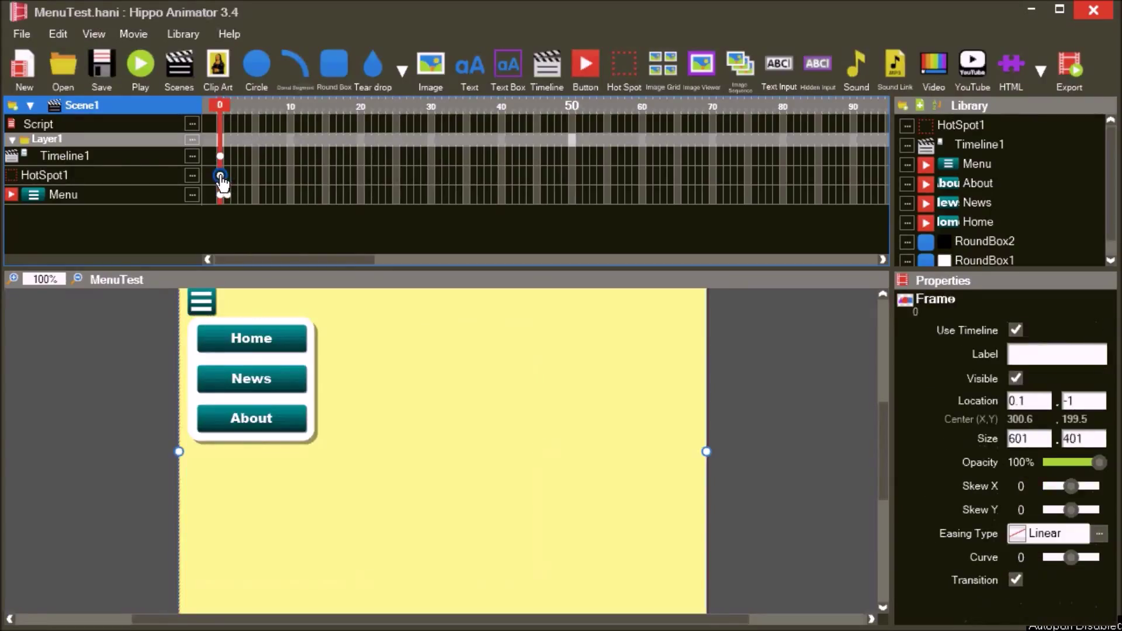
right_click(226, 194)
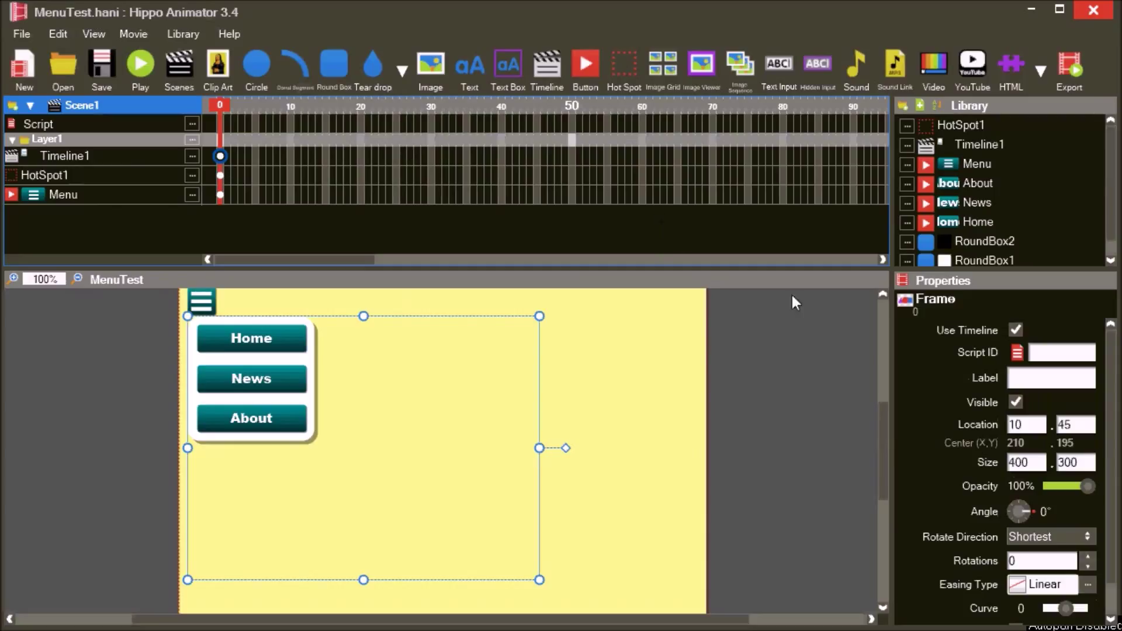
Untick Use Timeline, set Script IDs Menu and HotSpot, and make Timeline1 invisible
click(1016, 330)
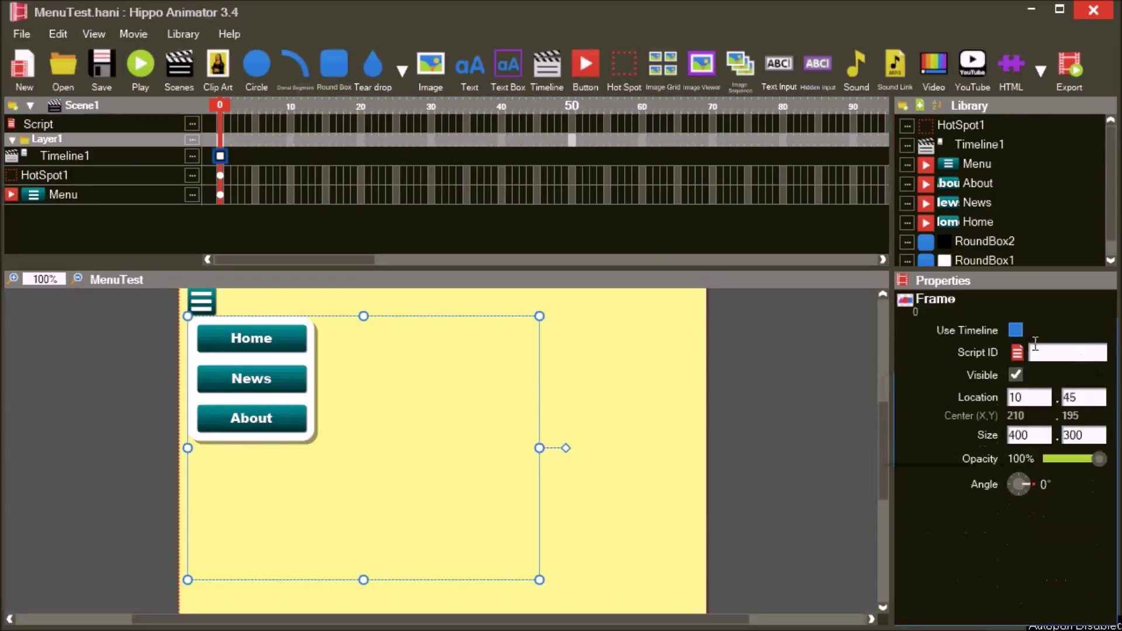
text(Men)
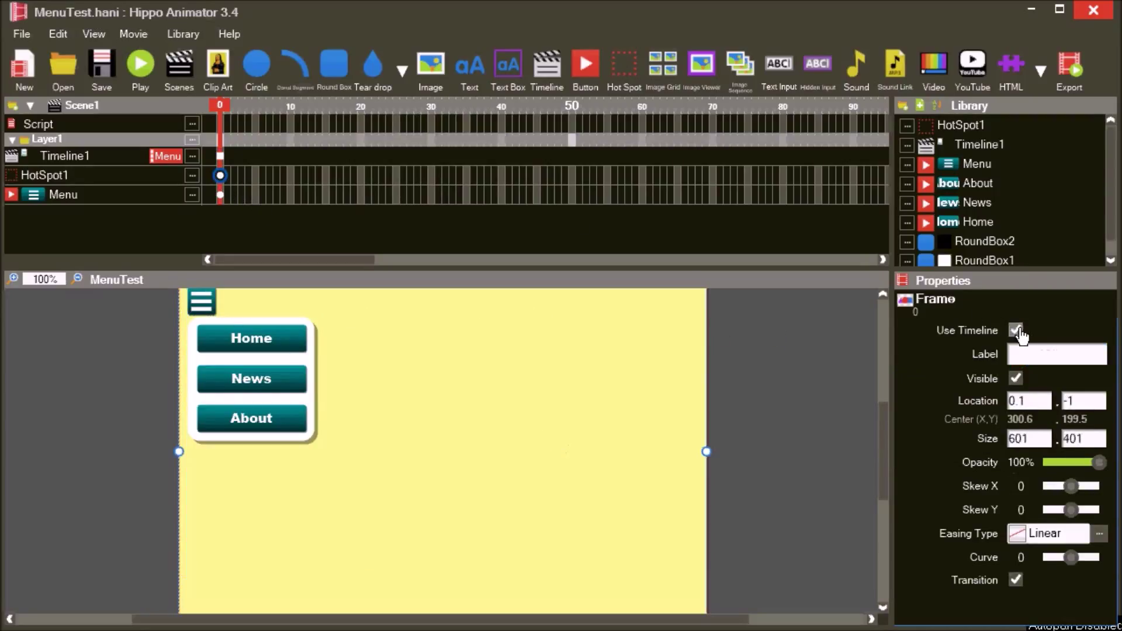
click(1016, 330)
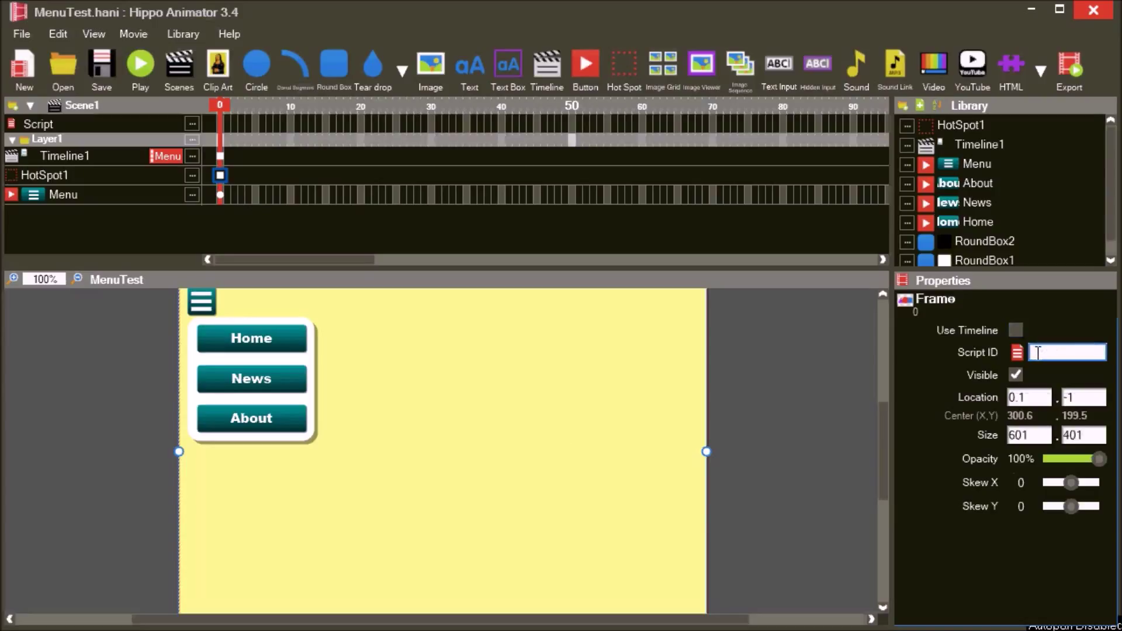
text(Hot)
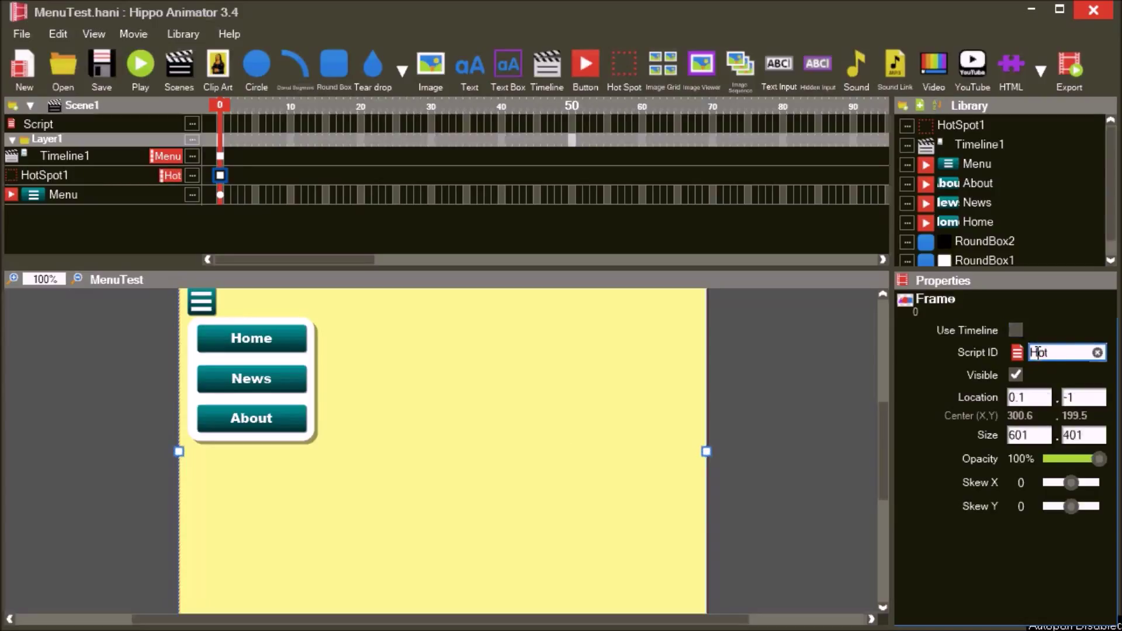
text(Spot)
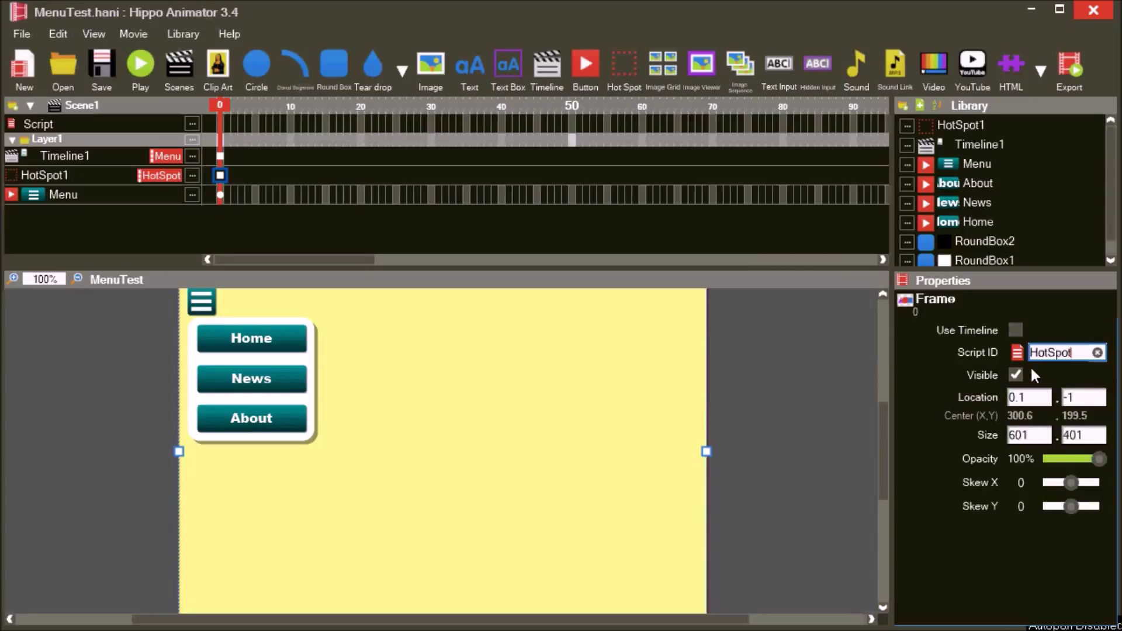
click(1015, 374)
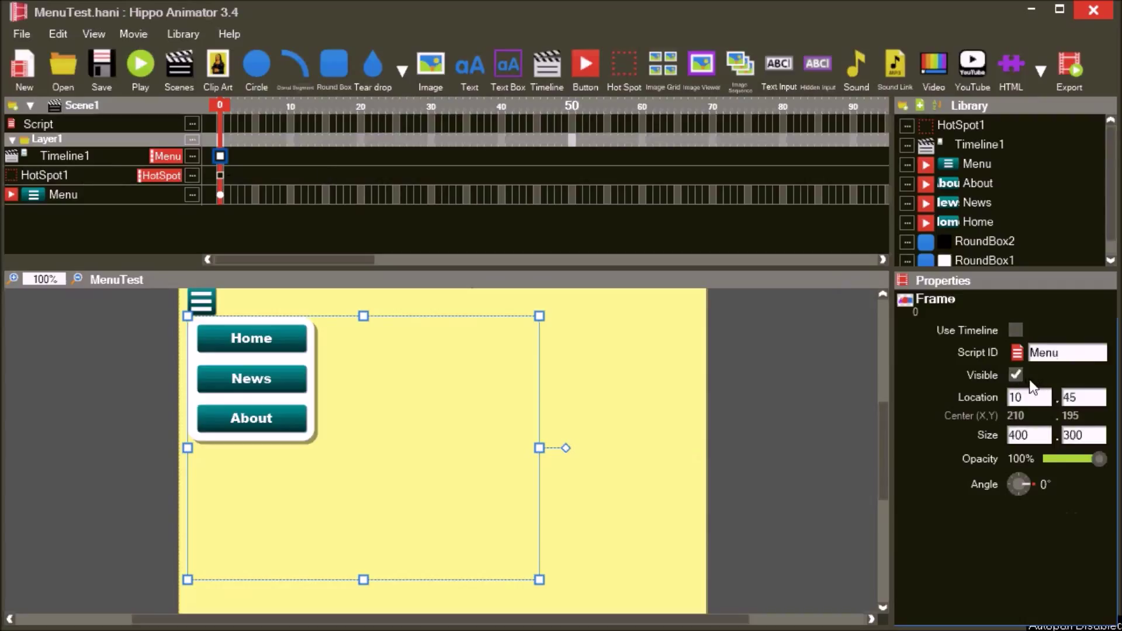
click(1015, 374)
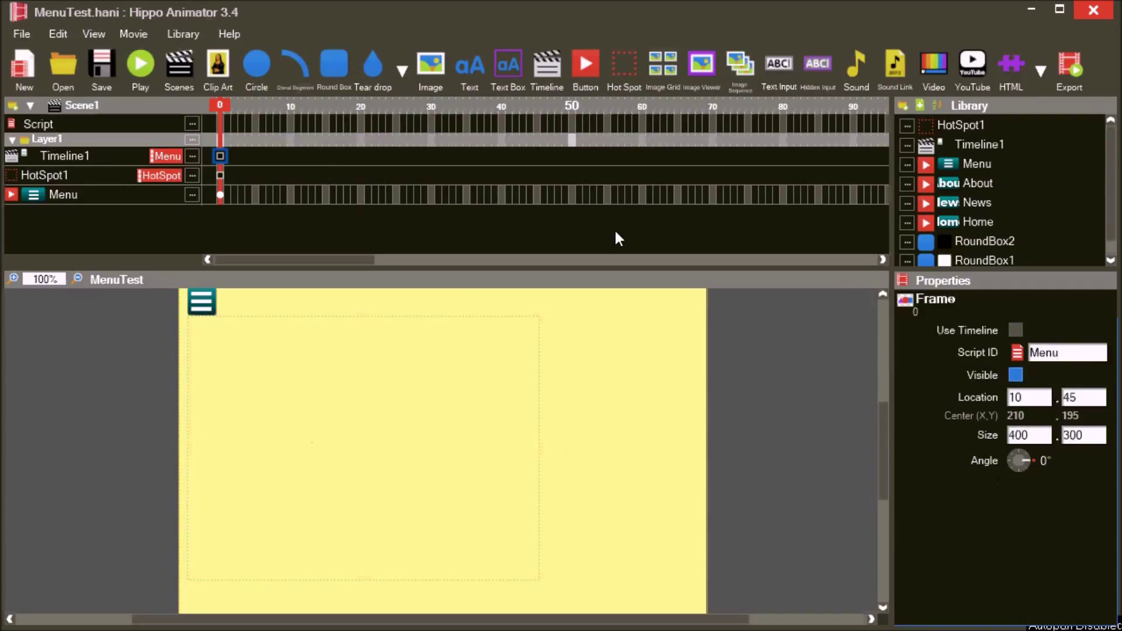
Set the hamburger button's click script to Menu.Visible=true; HotSpot.Visible=true;
click(977, 164)
text(Menu)
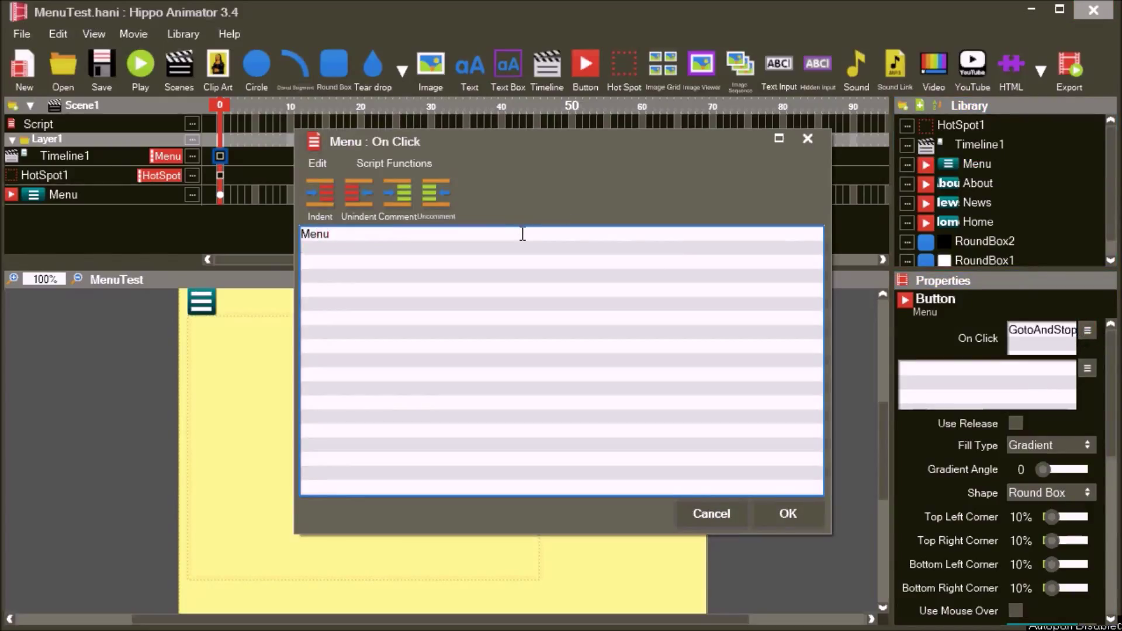
text(.Visible=true)
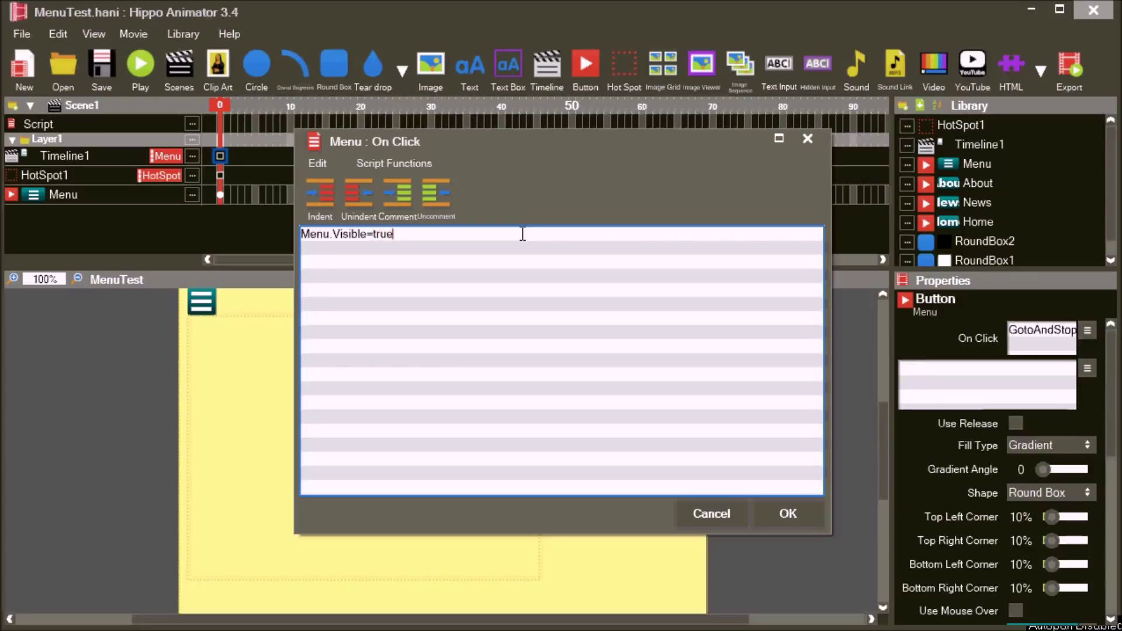
text(HotSpo)
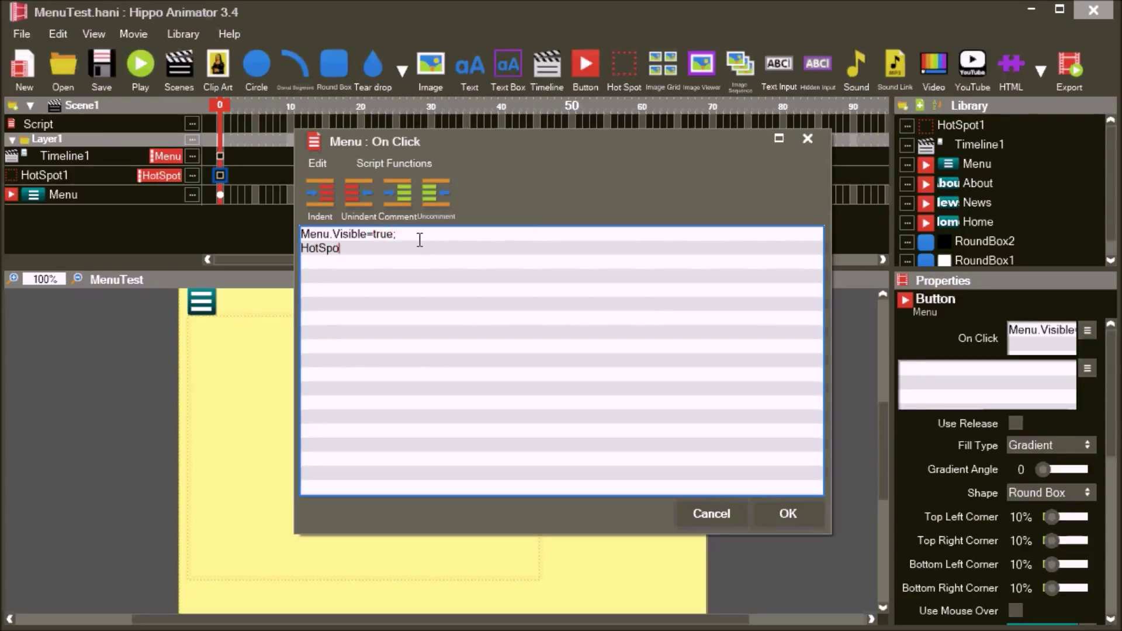
text(t.Visible=true;)
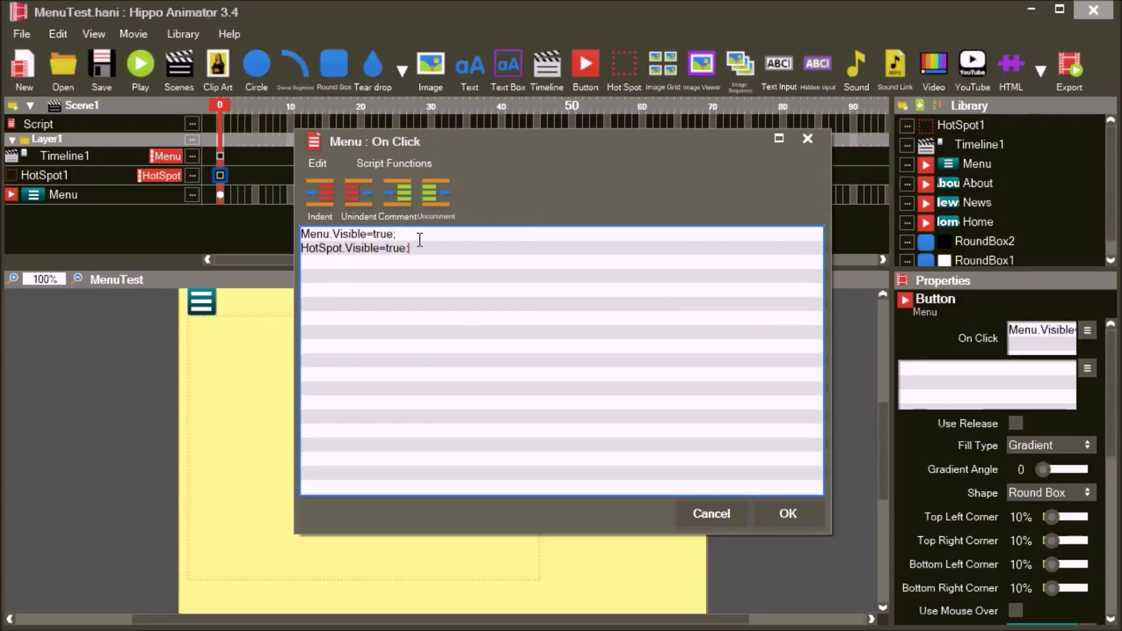
click(787, 514)
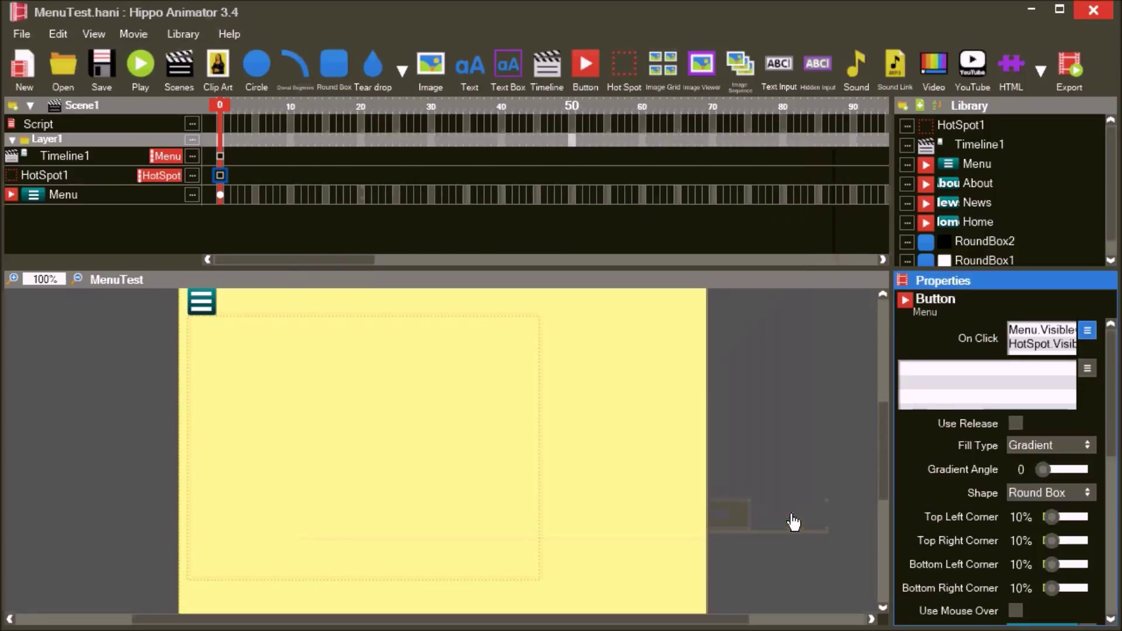
Set HotSpot1's On Click script to 'Menu.Visible=false; HotSpot.Visible=false;' and confirm
click(961, 125)
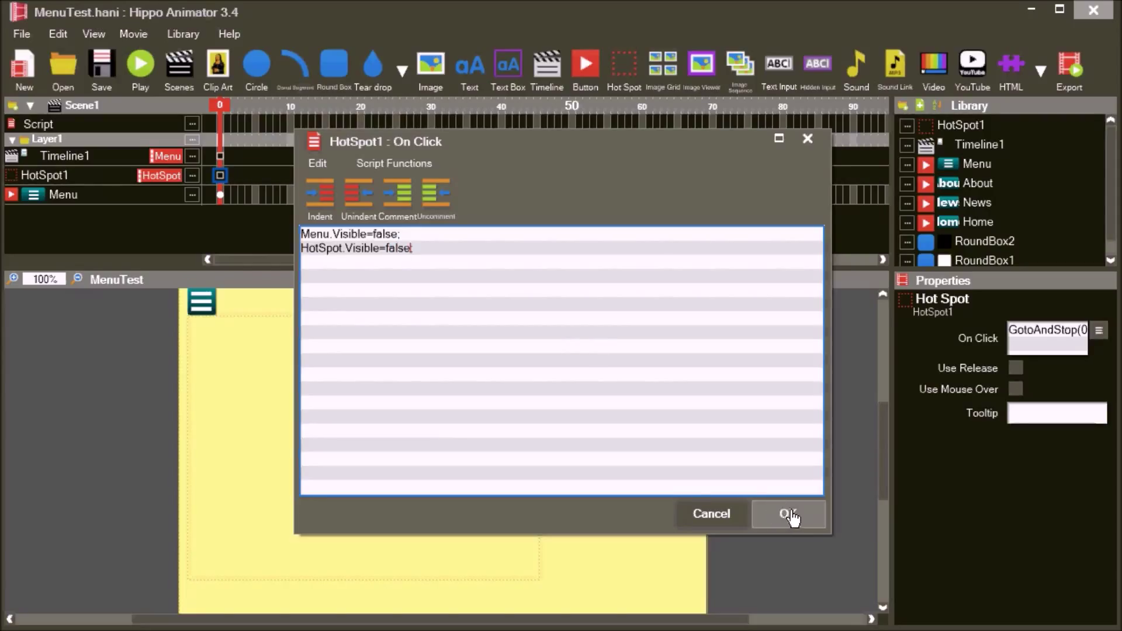
click(790, 513)
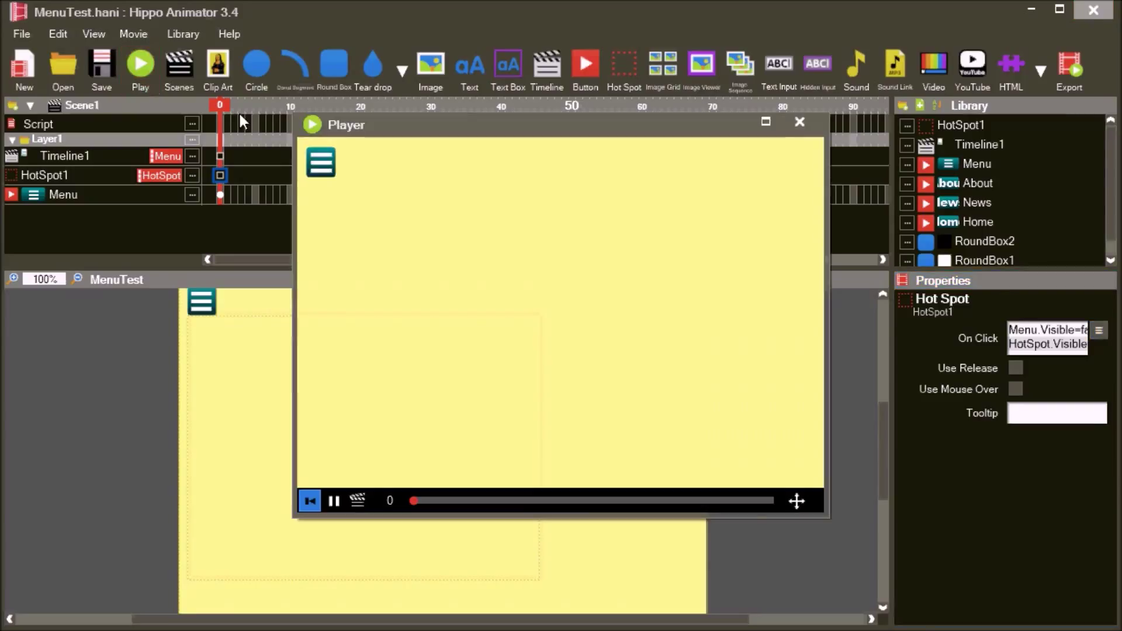